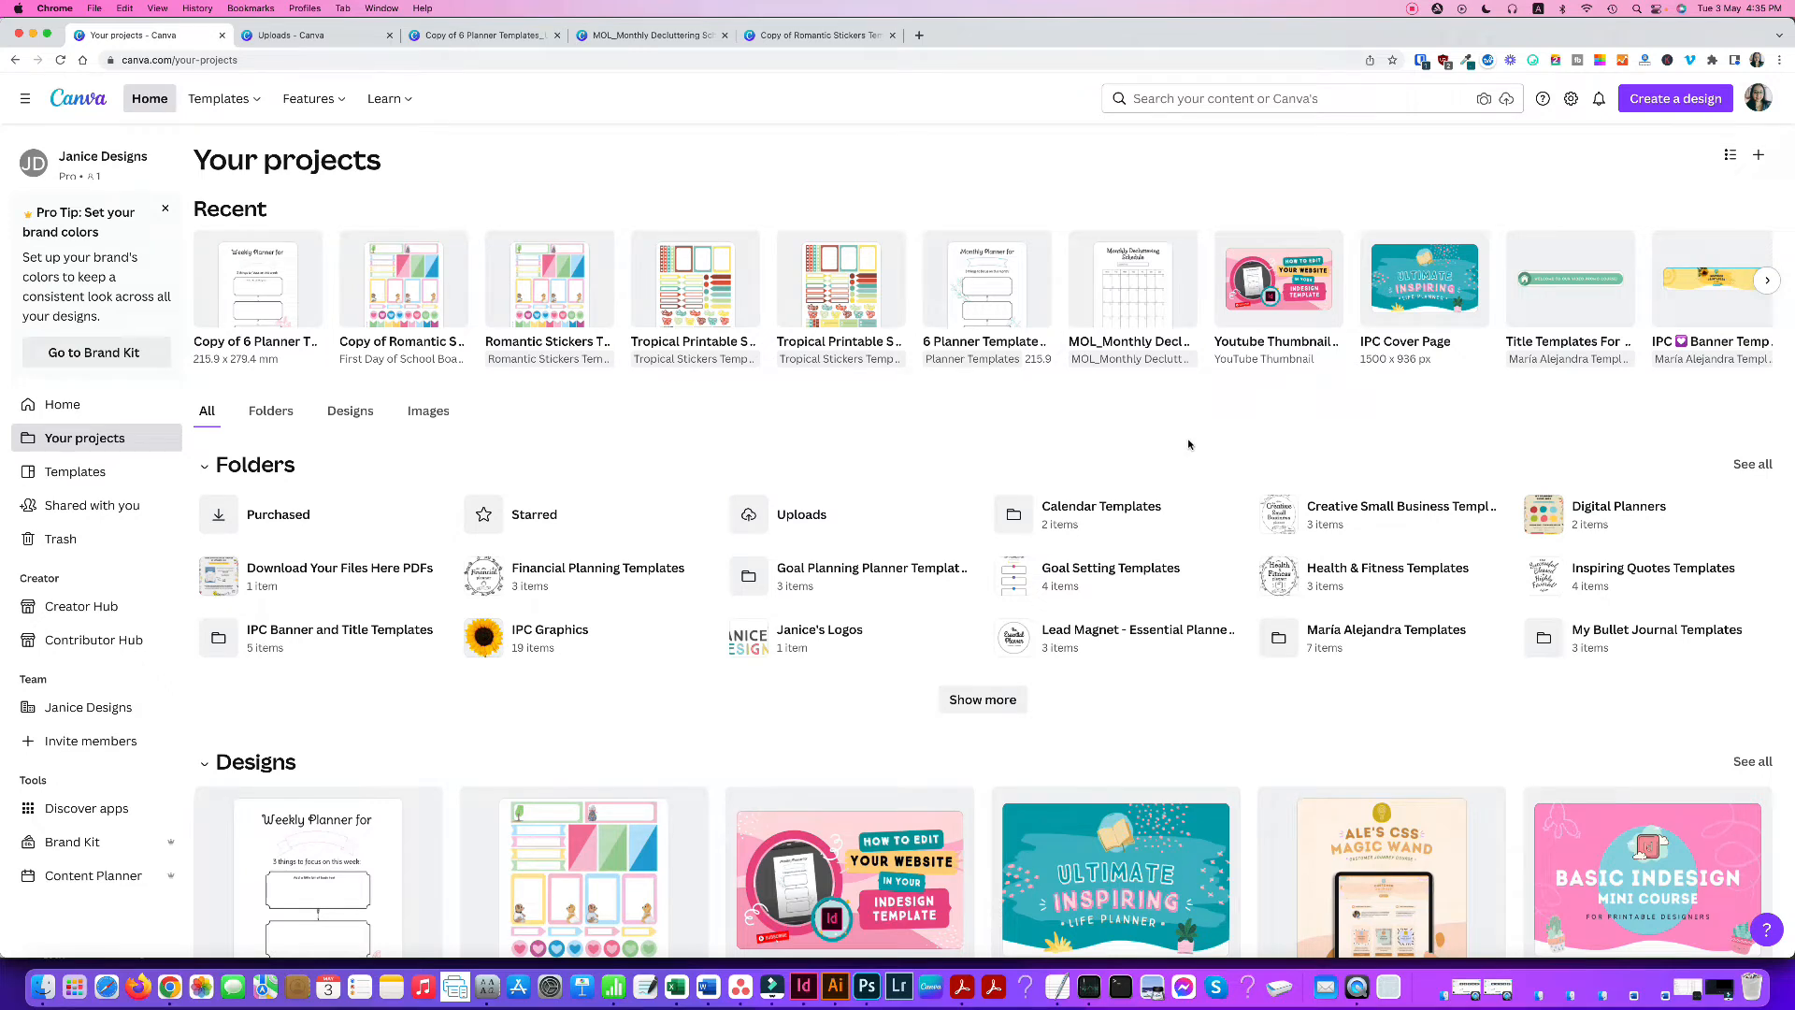
{"action": "mouse_move", "coordinate": [894, 436]}
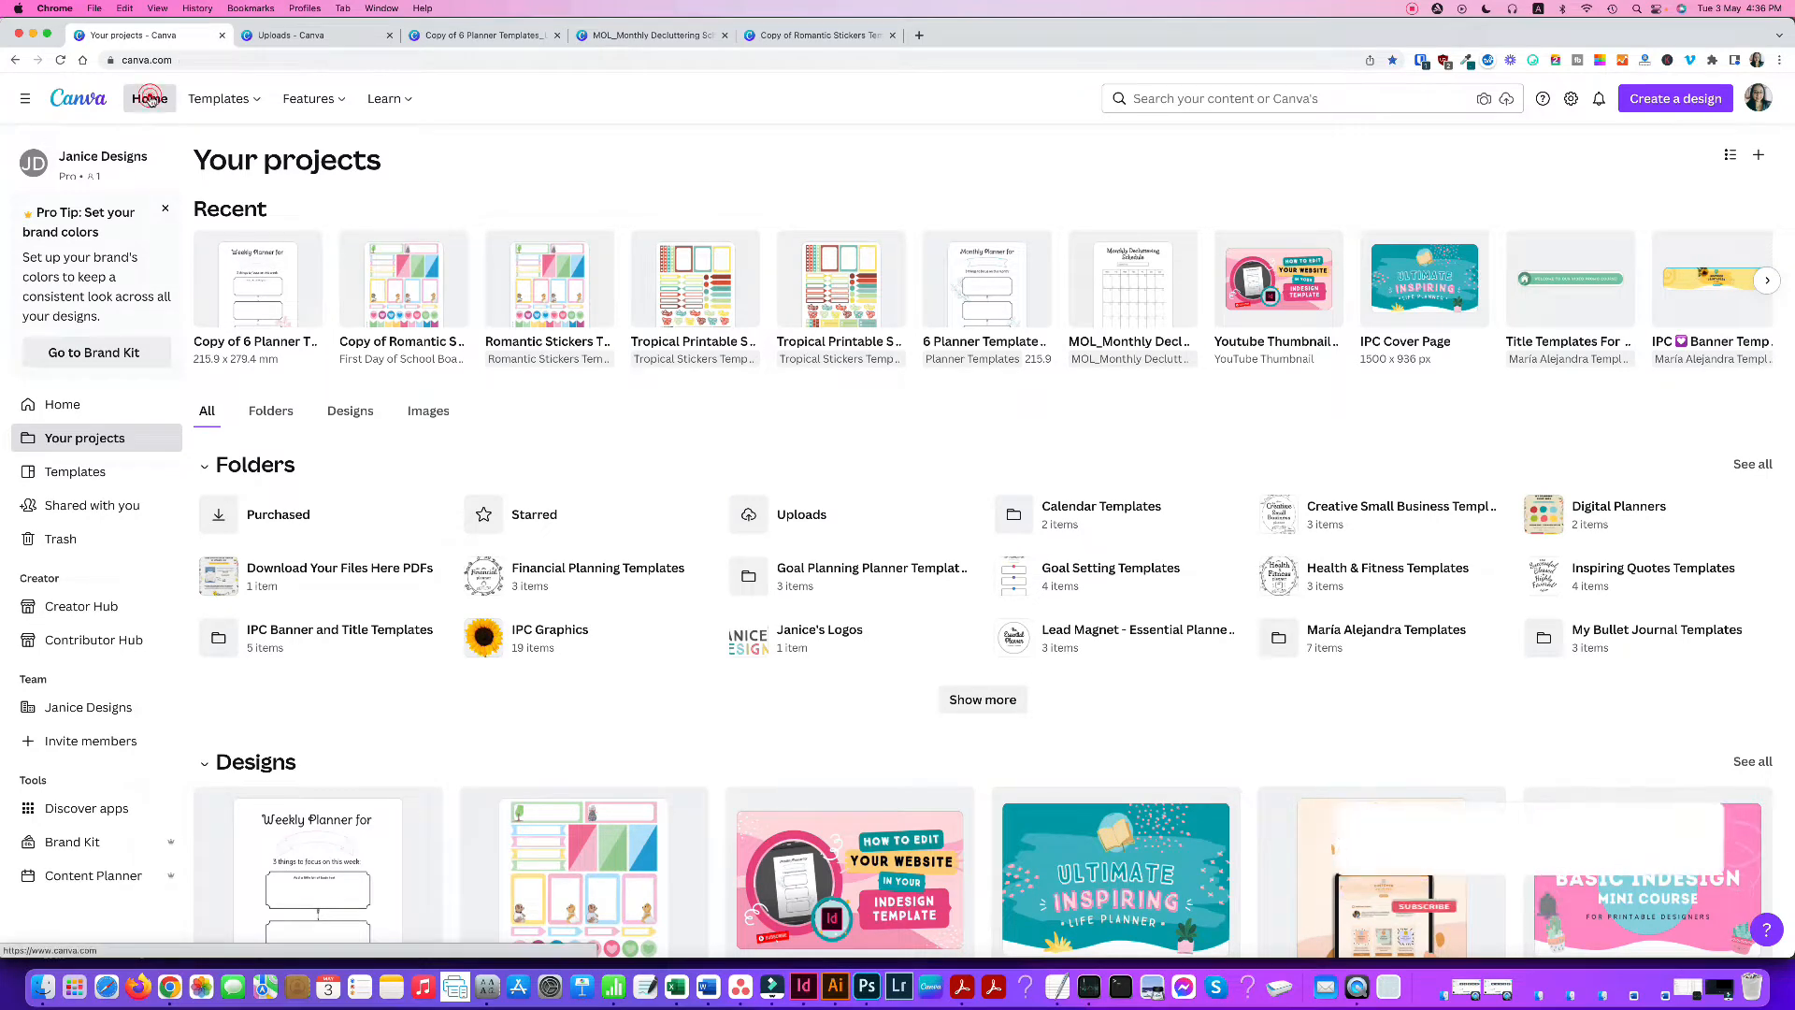
Step: Return from Home to Your projects and enter the Uploads folder
{"action": "left_click", "coordinate": [149, 100]}
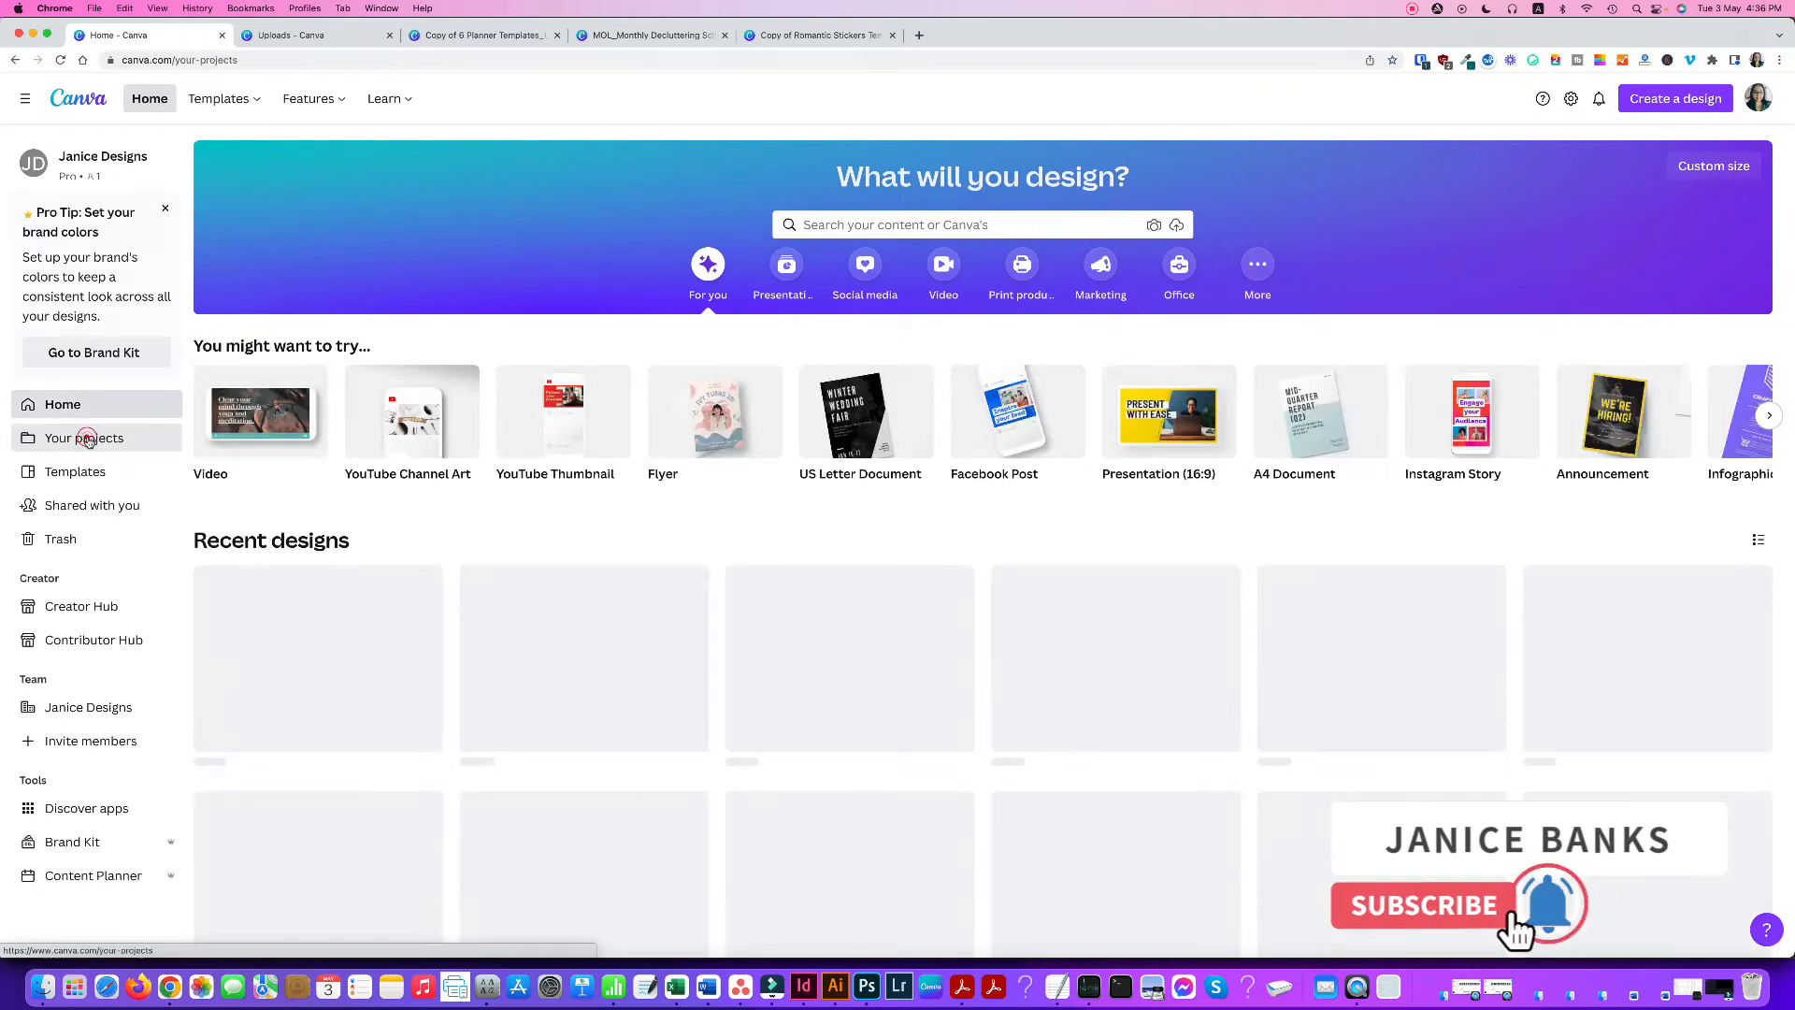
{"action": "left_click", "coordinate": [82, 438]}
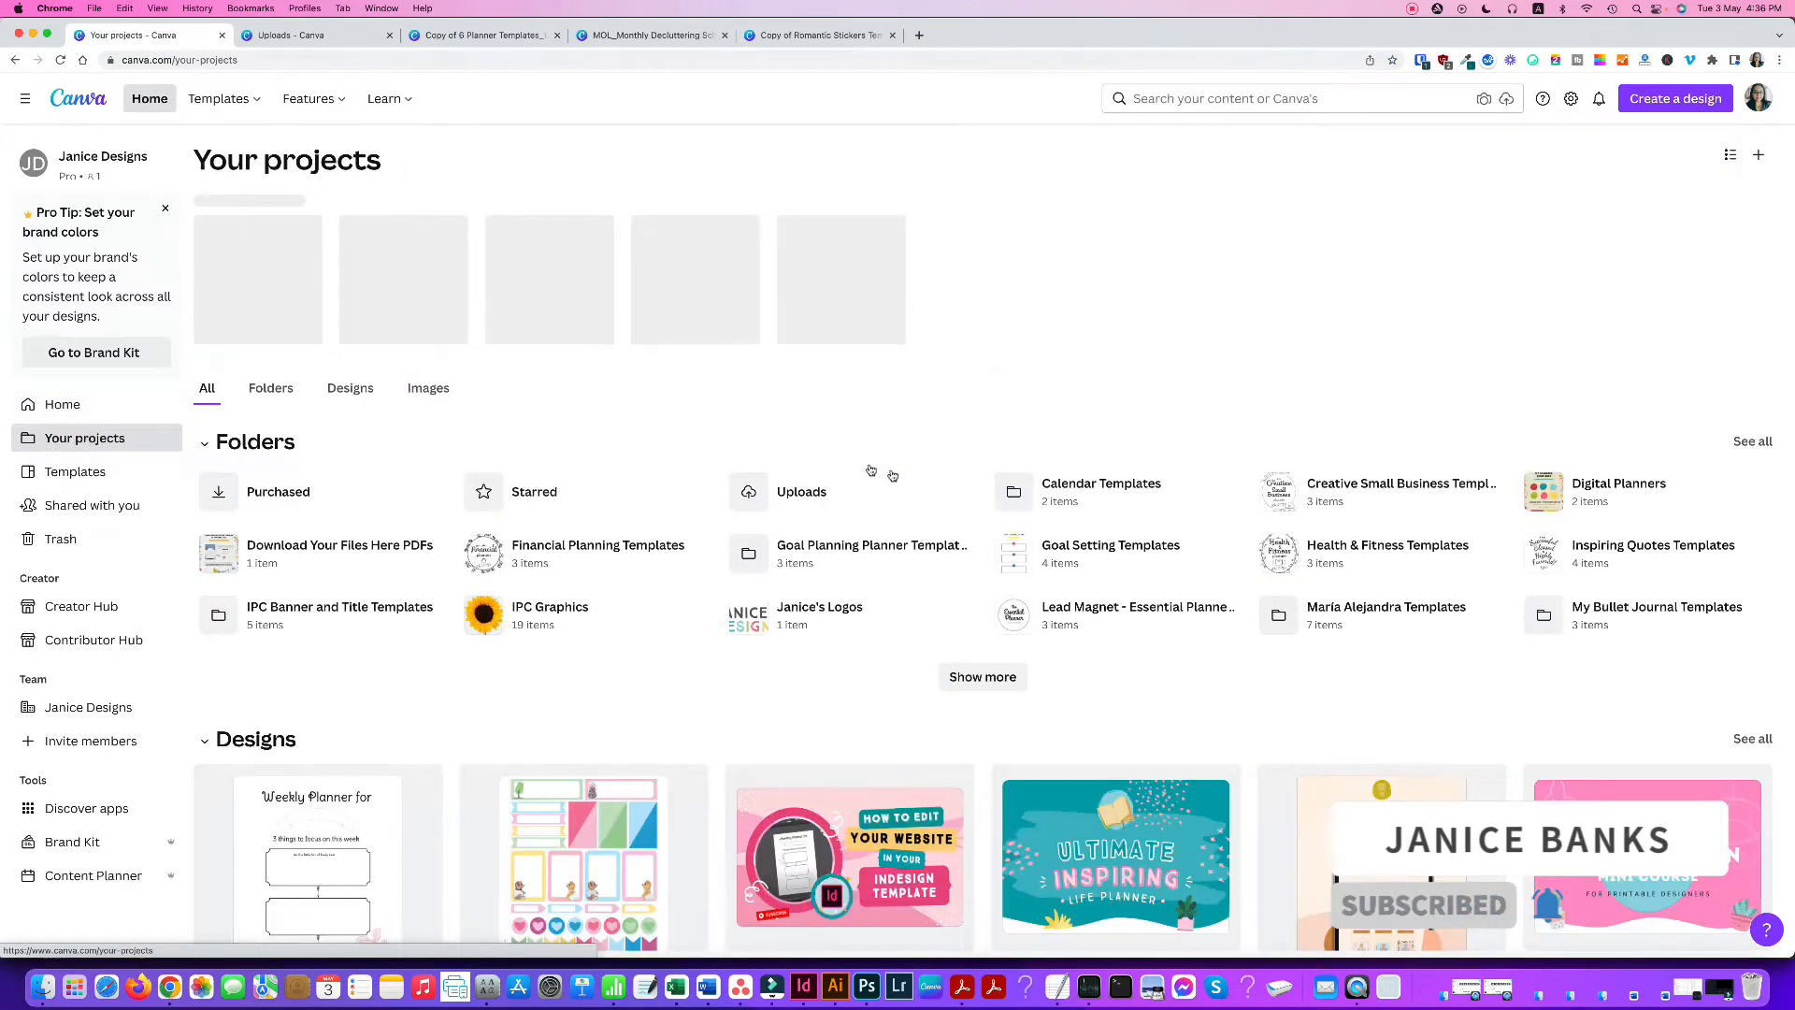
{"action": "left_click", "coordinate": [802, 491]}
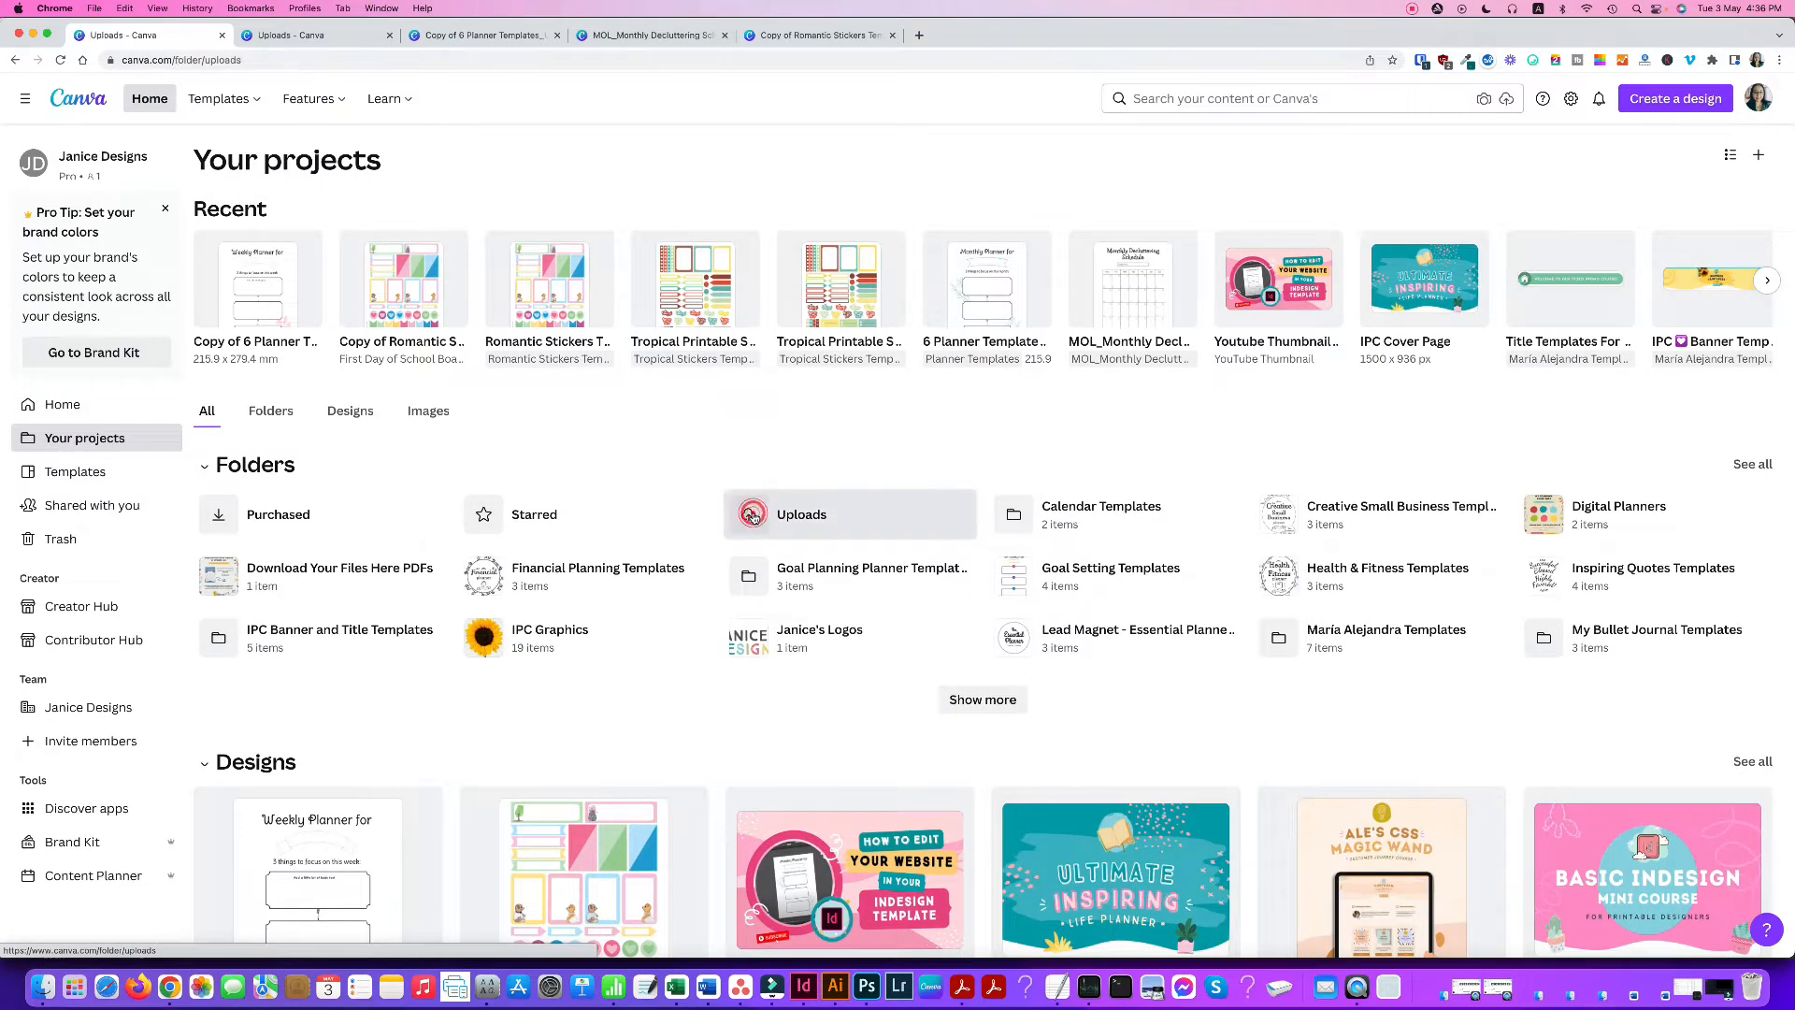
Step: Upload Planner Printables_A4.pdf from the computer and dismiss the PDF upload notice
{"action": "left_click", "coordinate": [803, 514]}
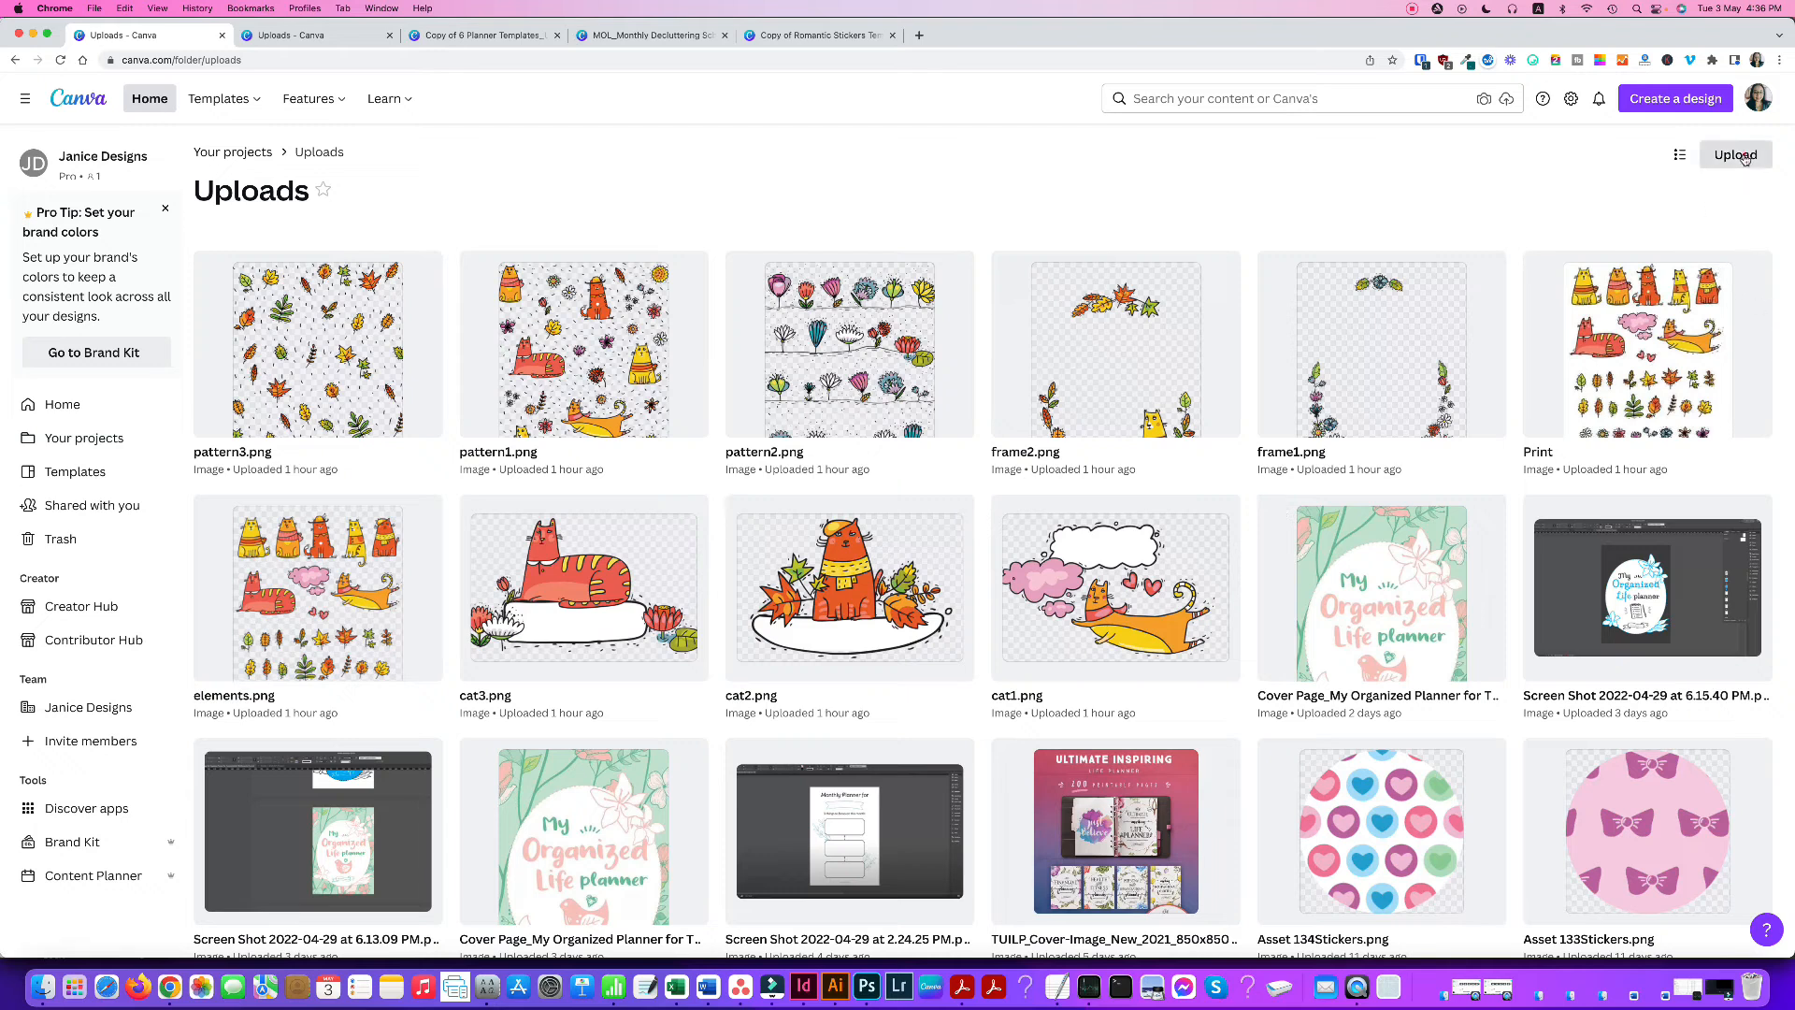
{"action": "left_click", "coordinate": [1735, 155]}
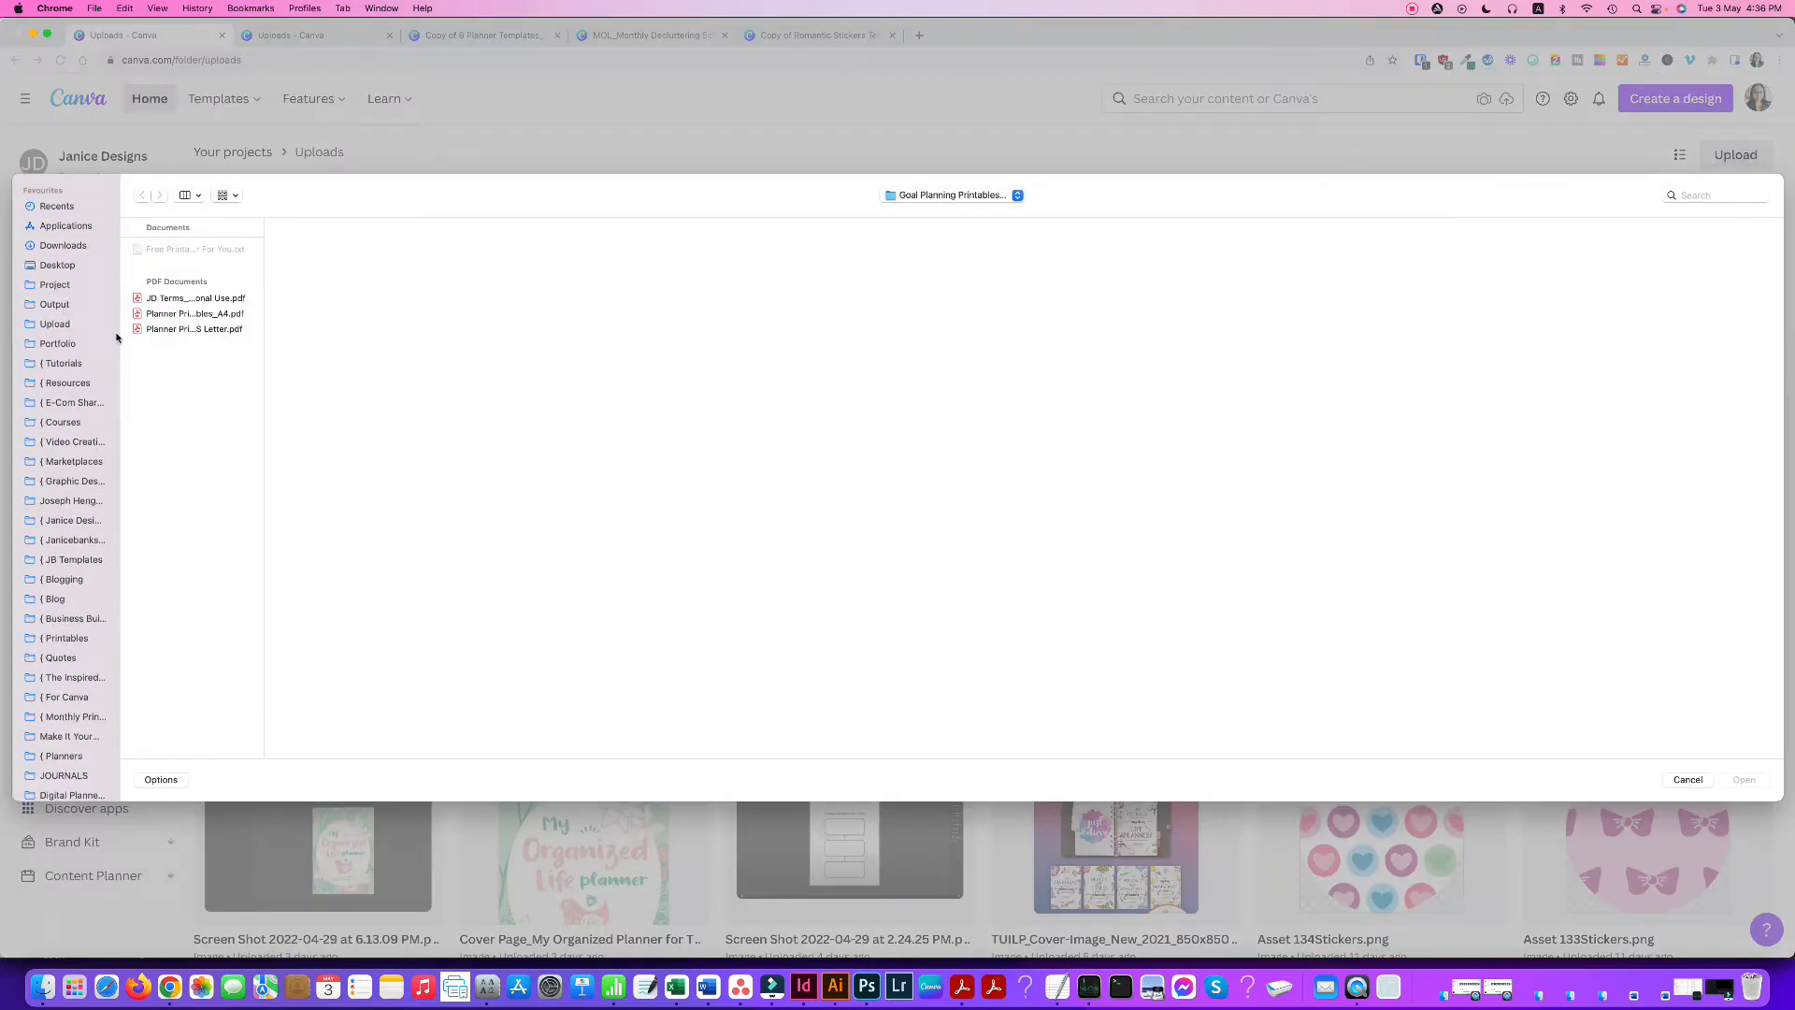
{"action": "left_click", "coordinate": [194, 314]}
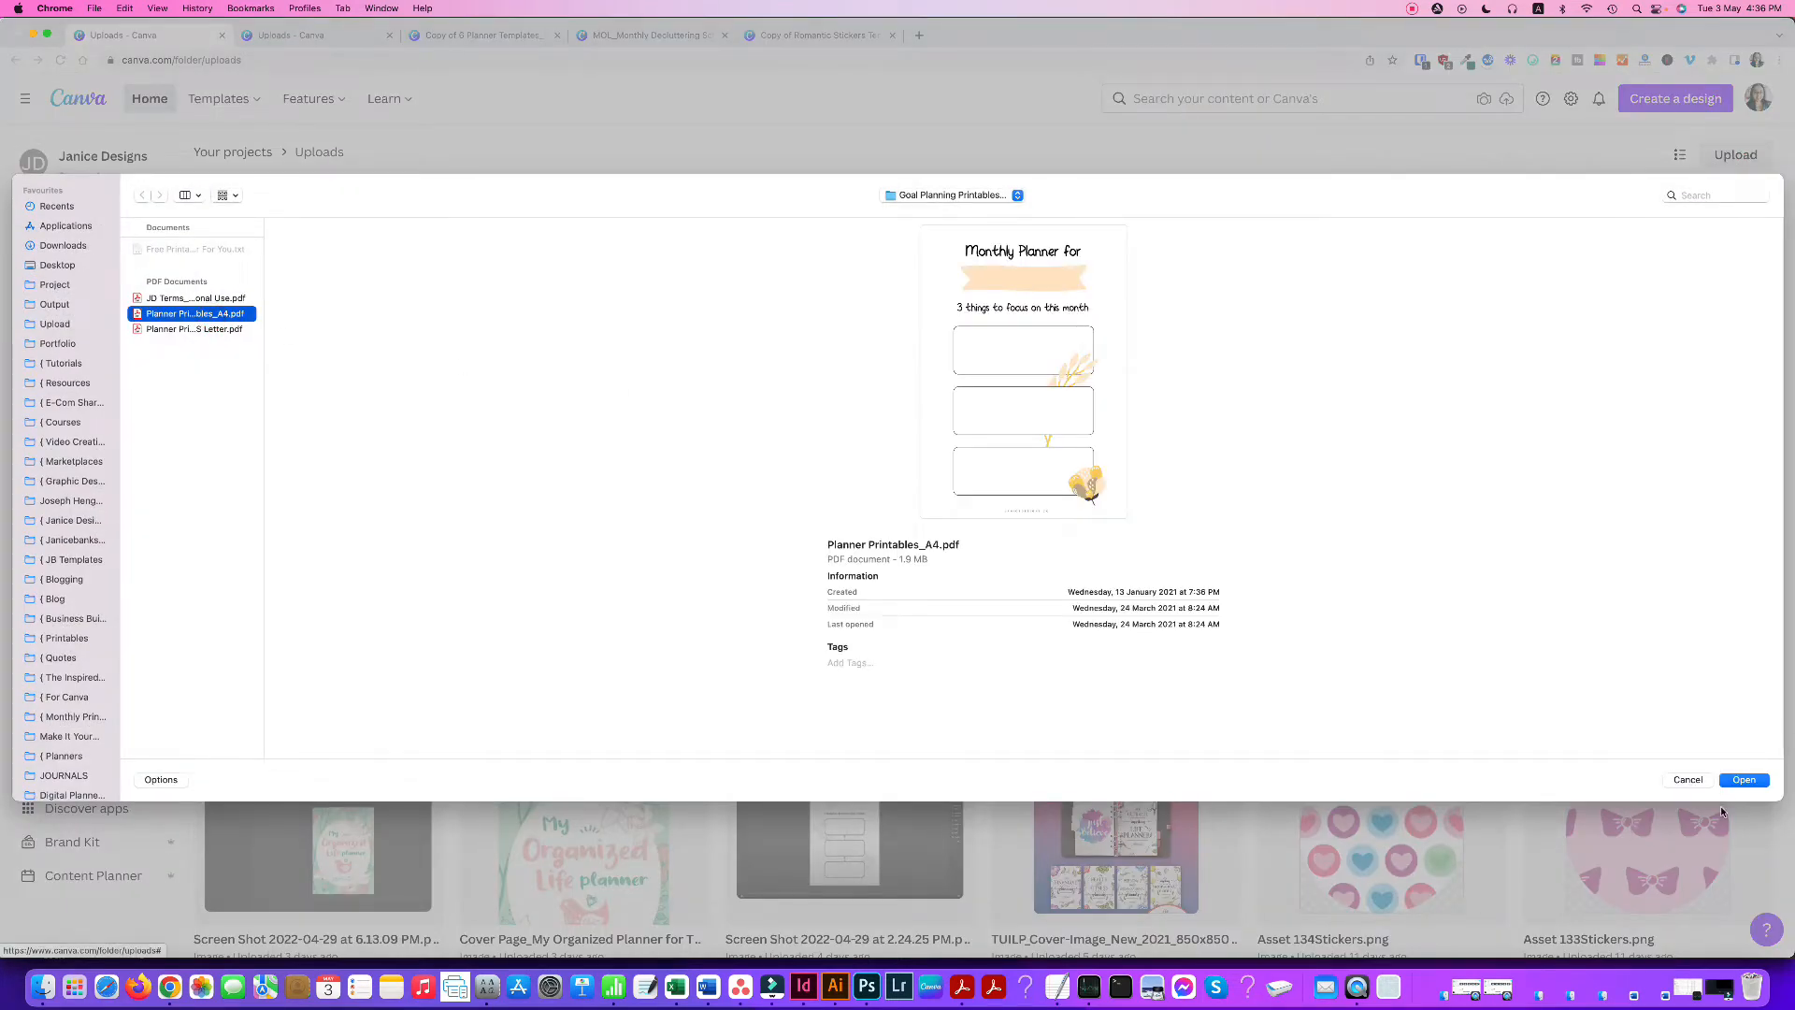
{"action": "left_click", "coordinate": [1743, 779]}
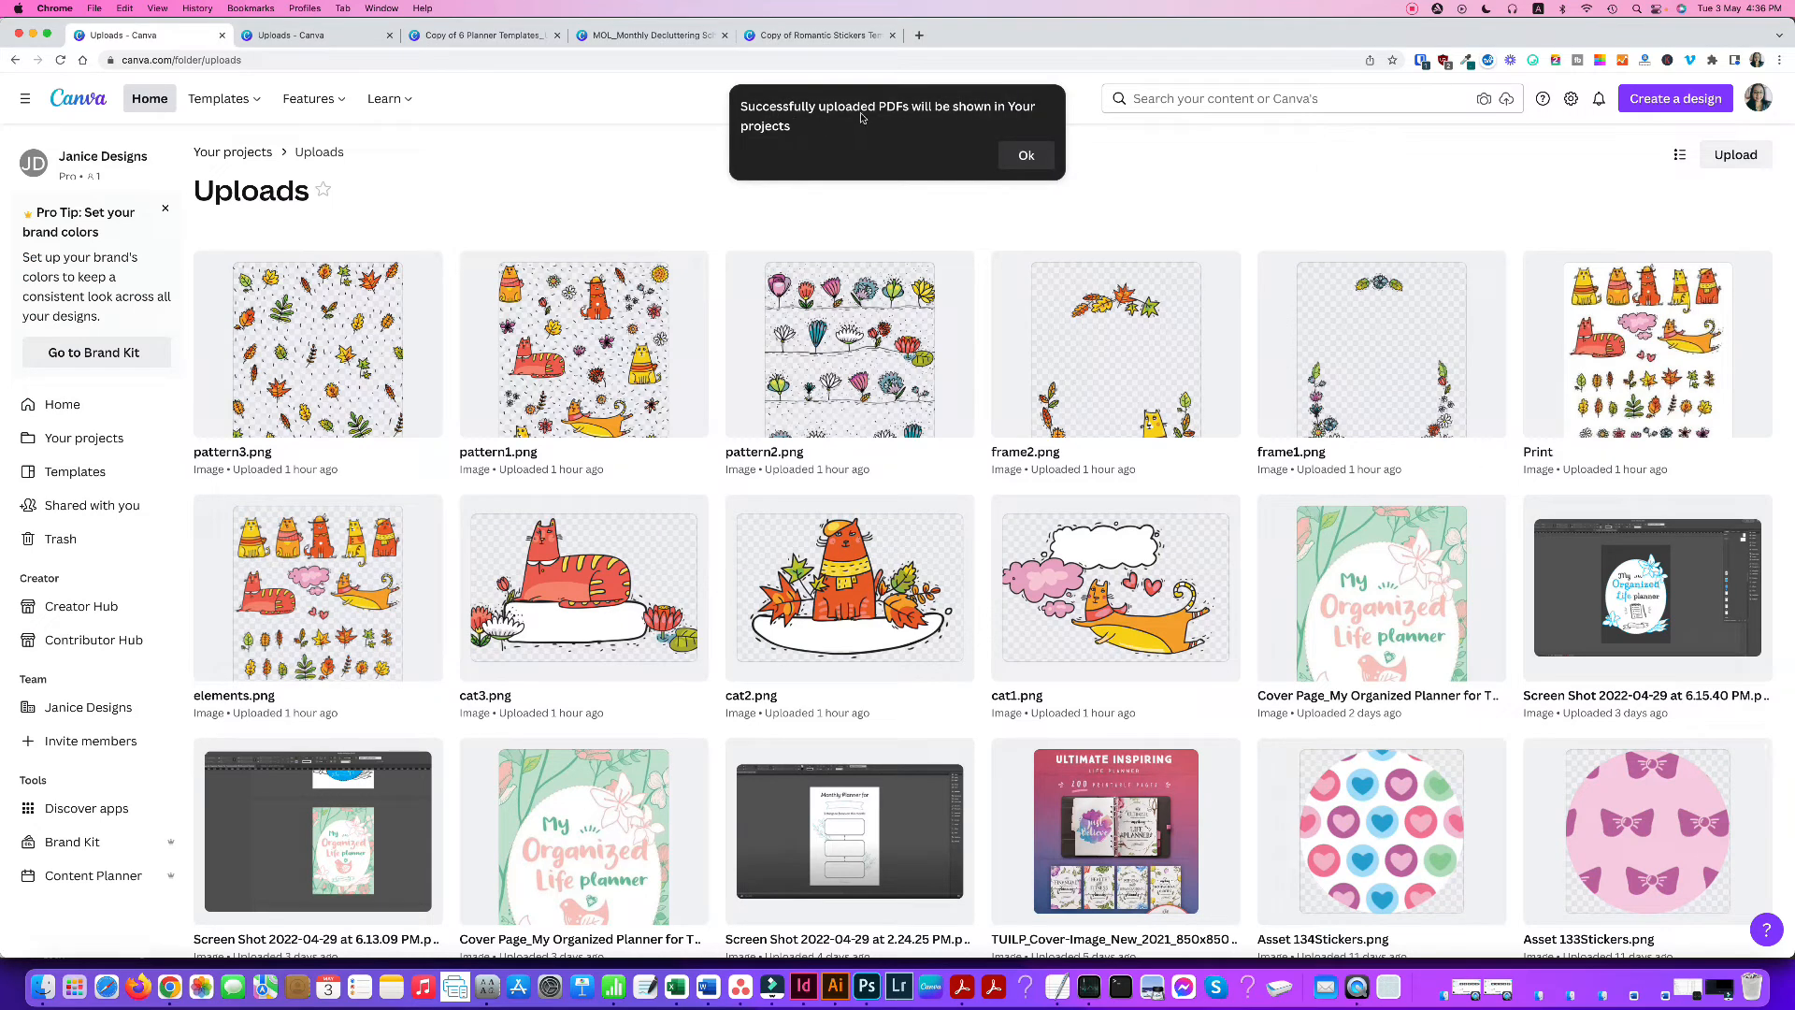
{"action": "left_click", "coordinate": [1023, 156]}
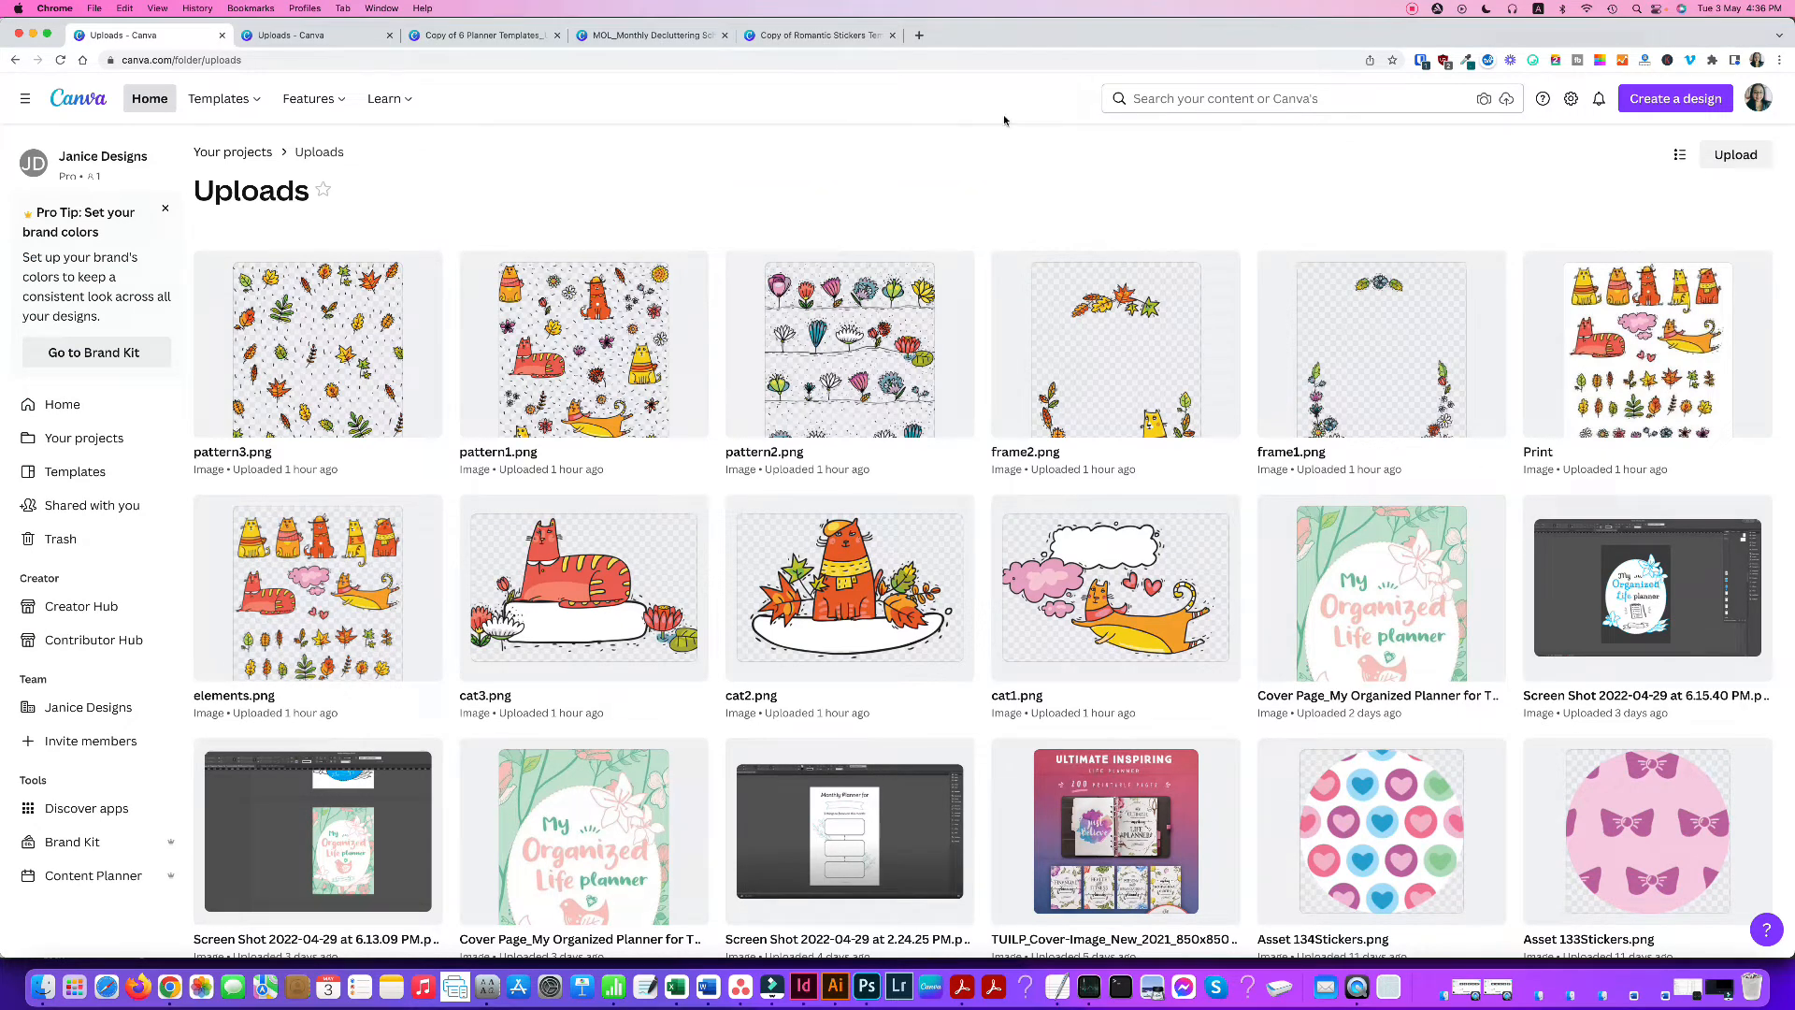
{"action": "mouse_move", "coordinate": [412, 224]}
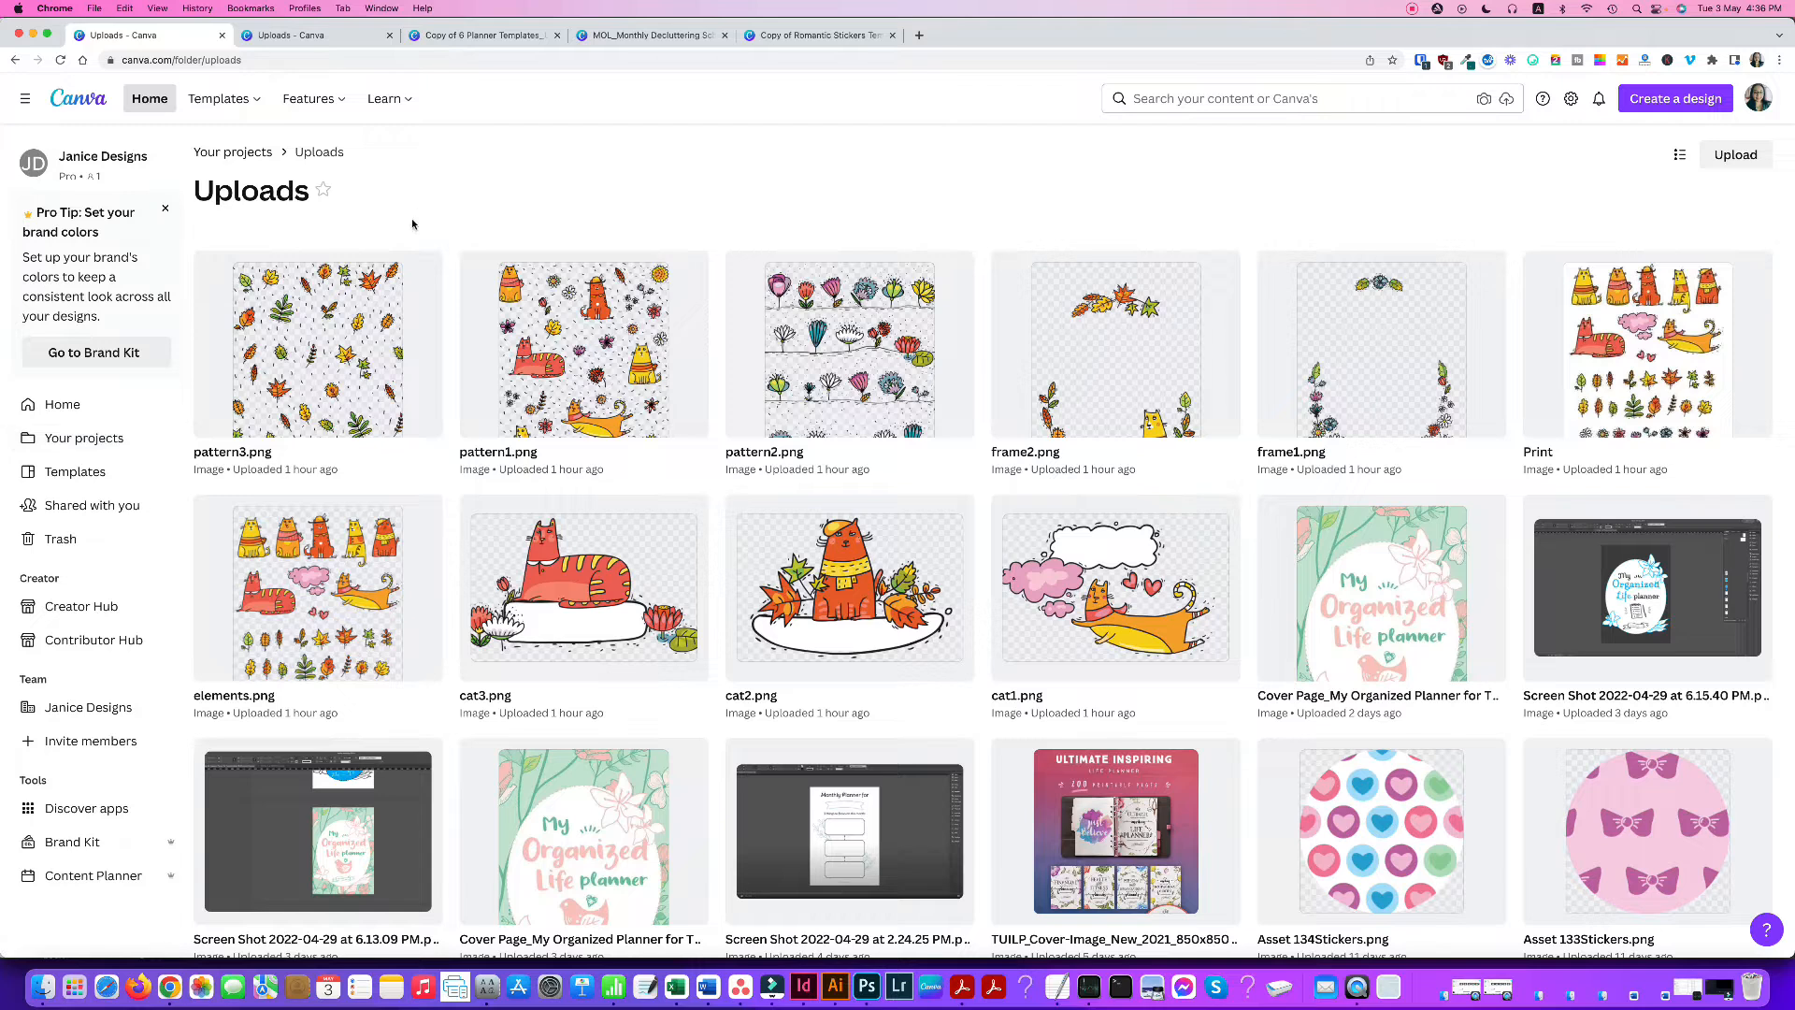
{"action": "mouse_move", "coordinate": [83, 438]}
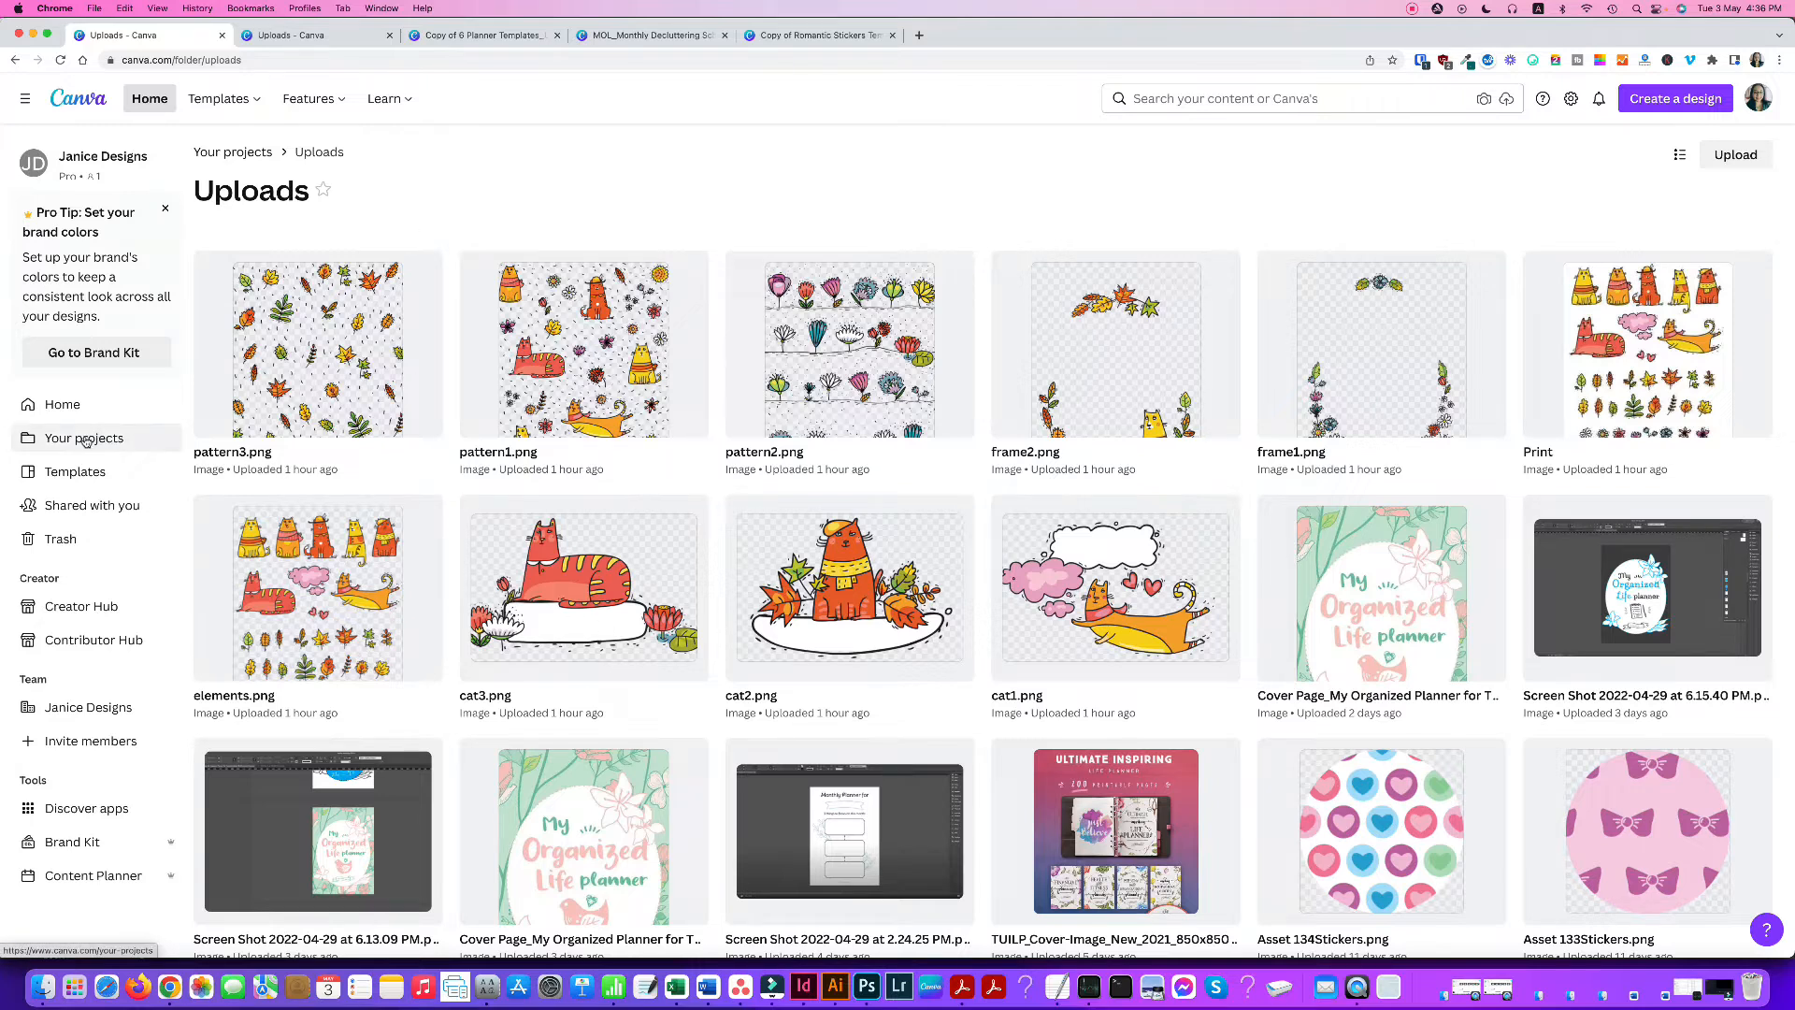
Step: Return to Your projects and find Planner Printables_A4.pdf in the Designs section
{"action": "left_click", "coordinate": [82, 437]}
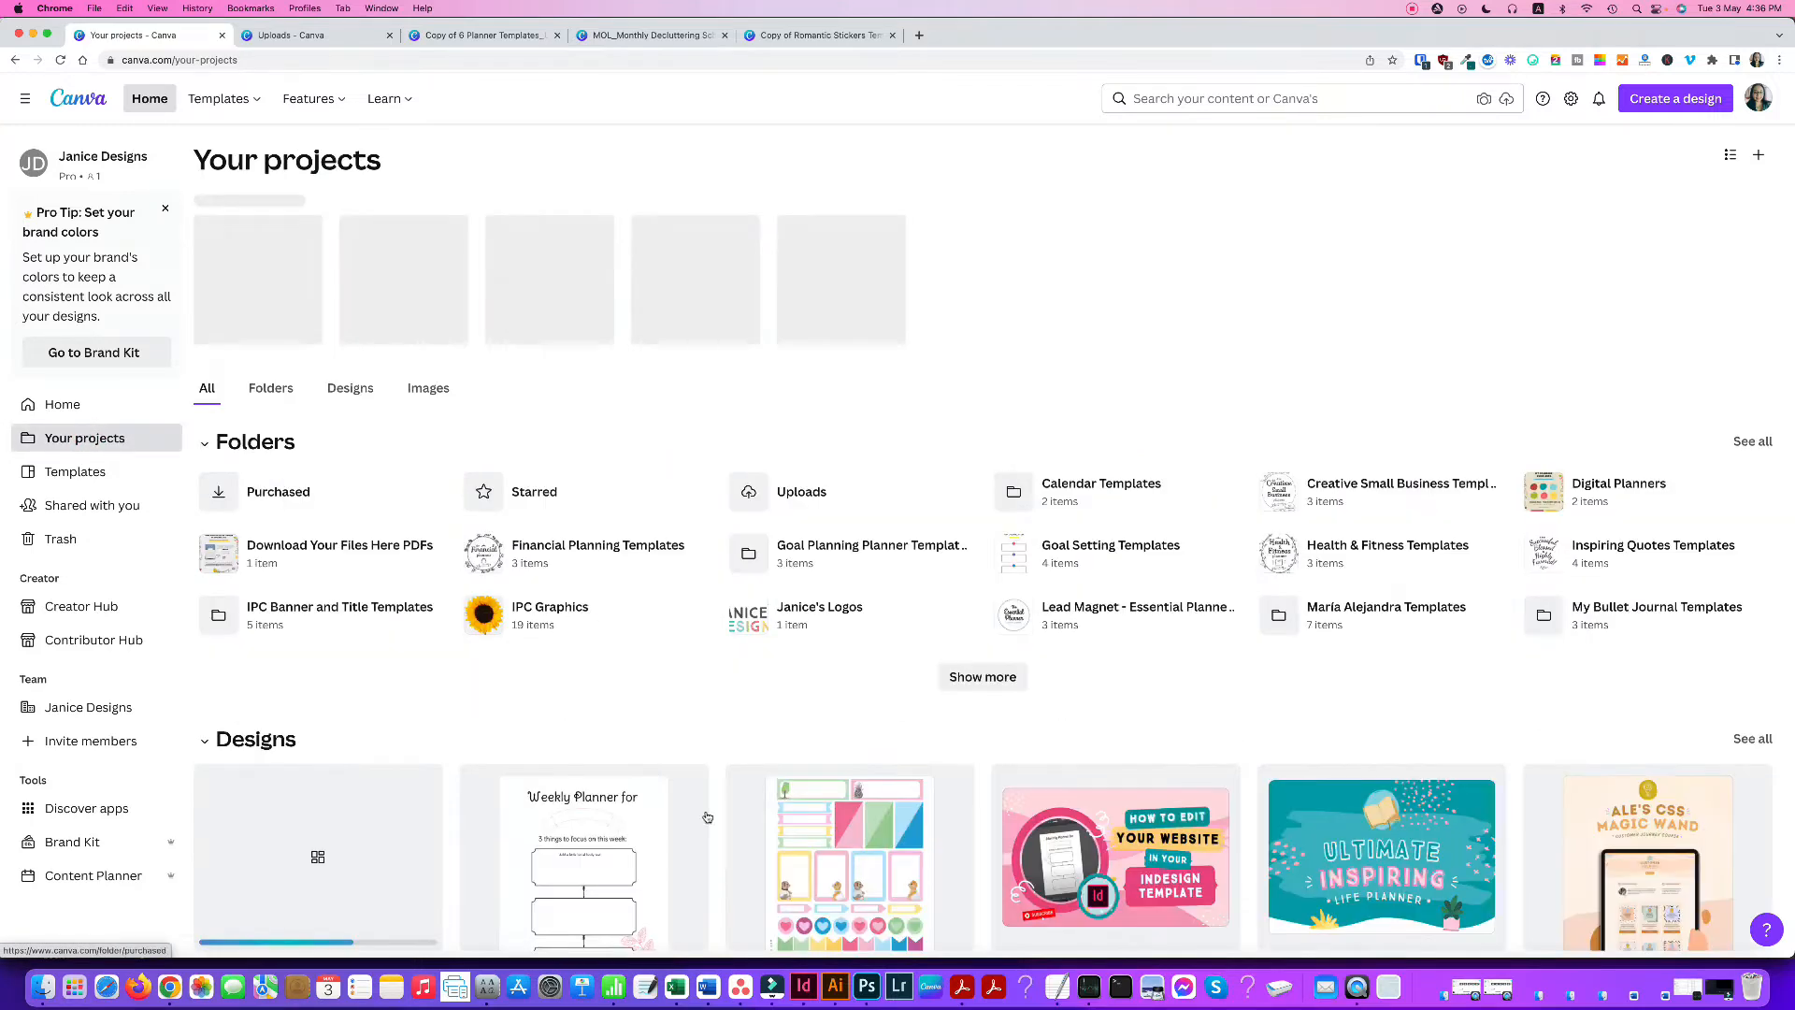
{"action": "scroll", "scroll_direction": "down", "scroll_amount": 3}
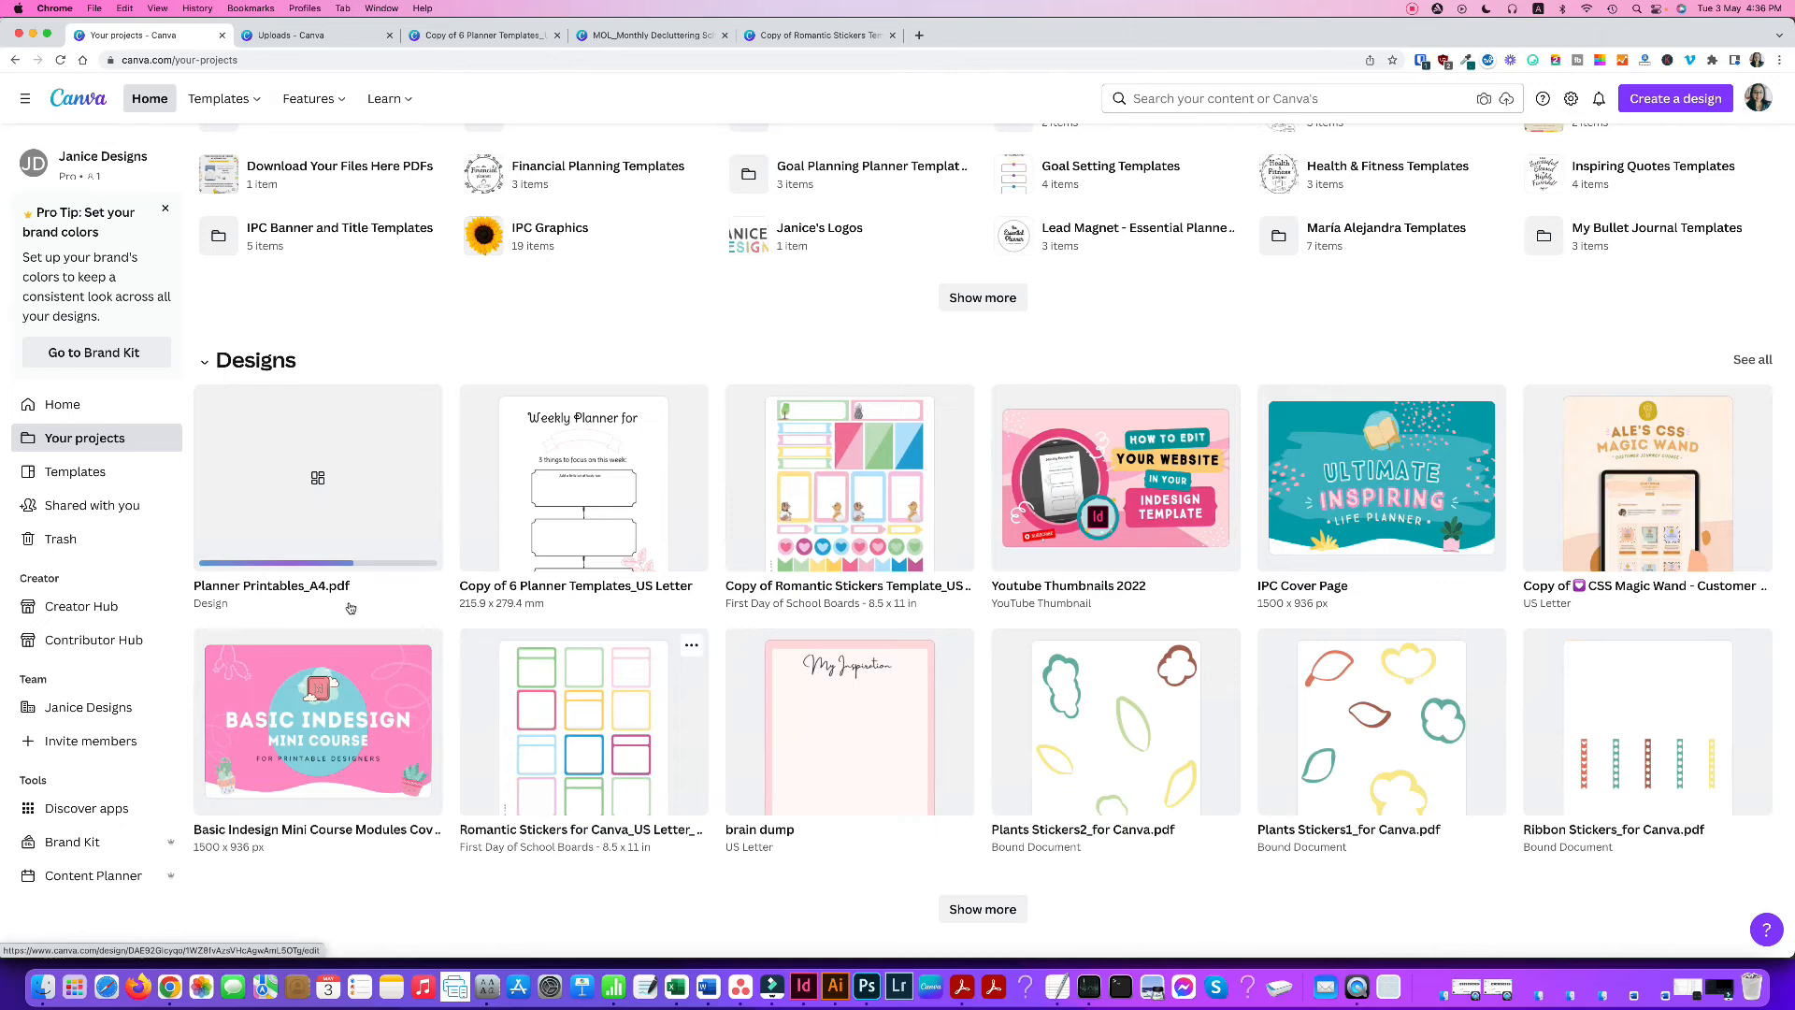
{"action": "mouse_move", "coordinate": [318, 544]}
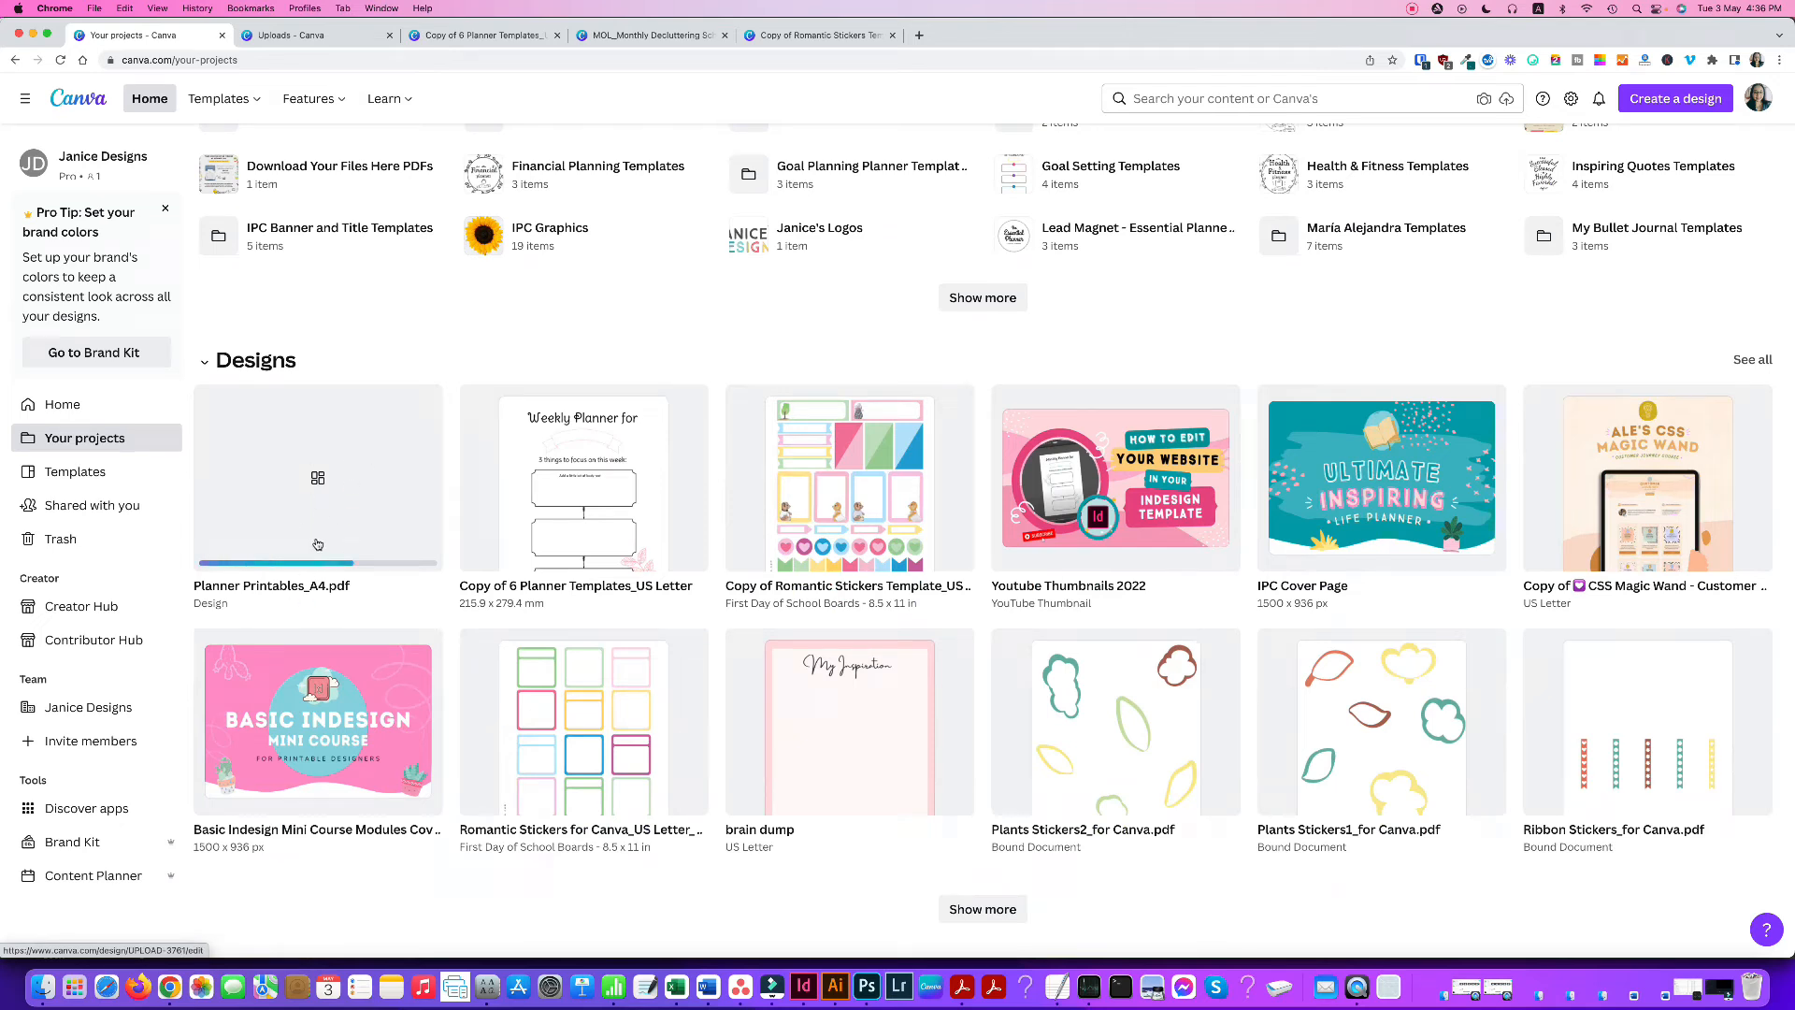
{"action": "mouse_move", "coordinate": [523, 439]}
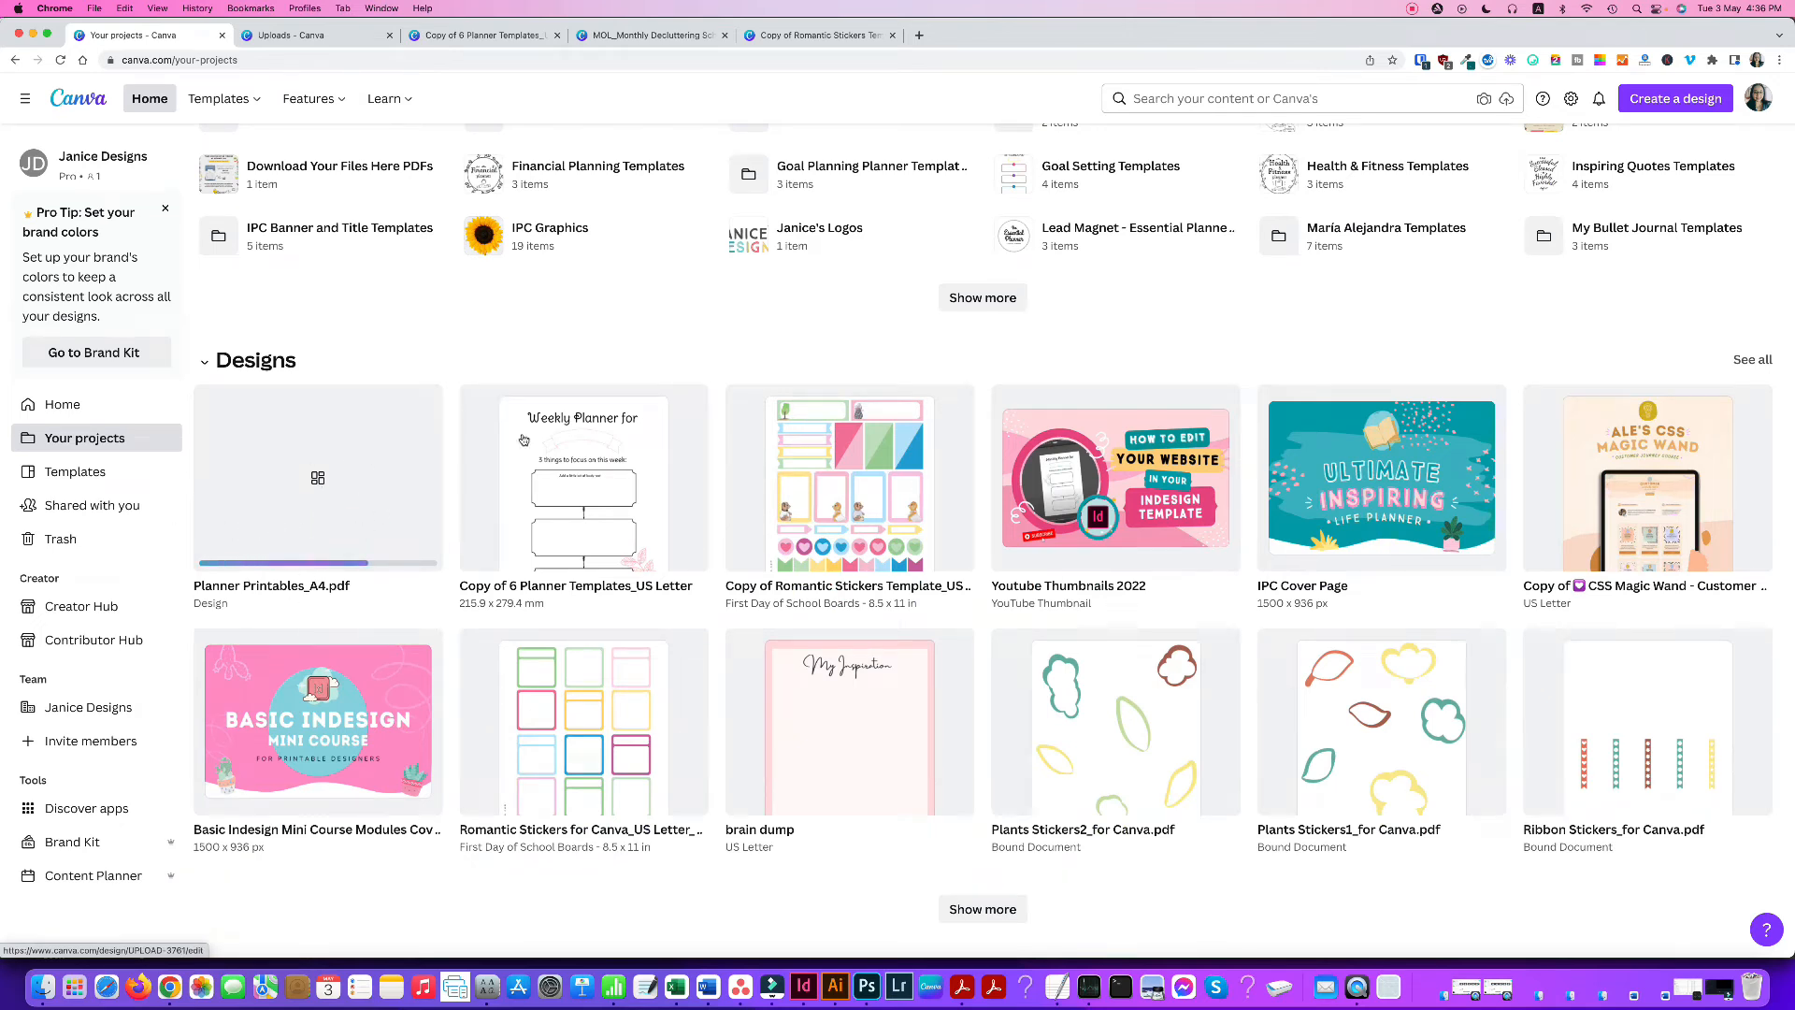
{"action": "mouse_move", "coordinate": [399, 609]}
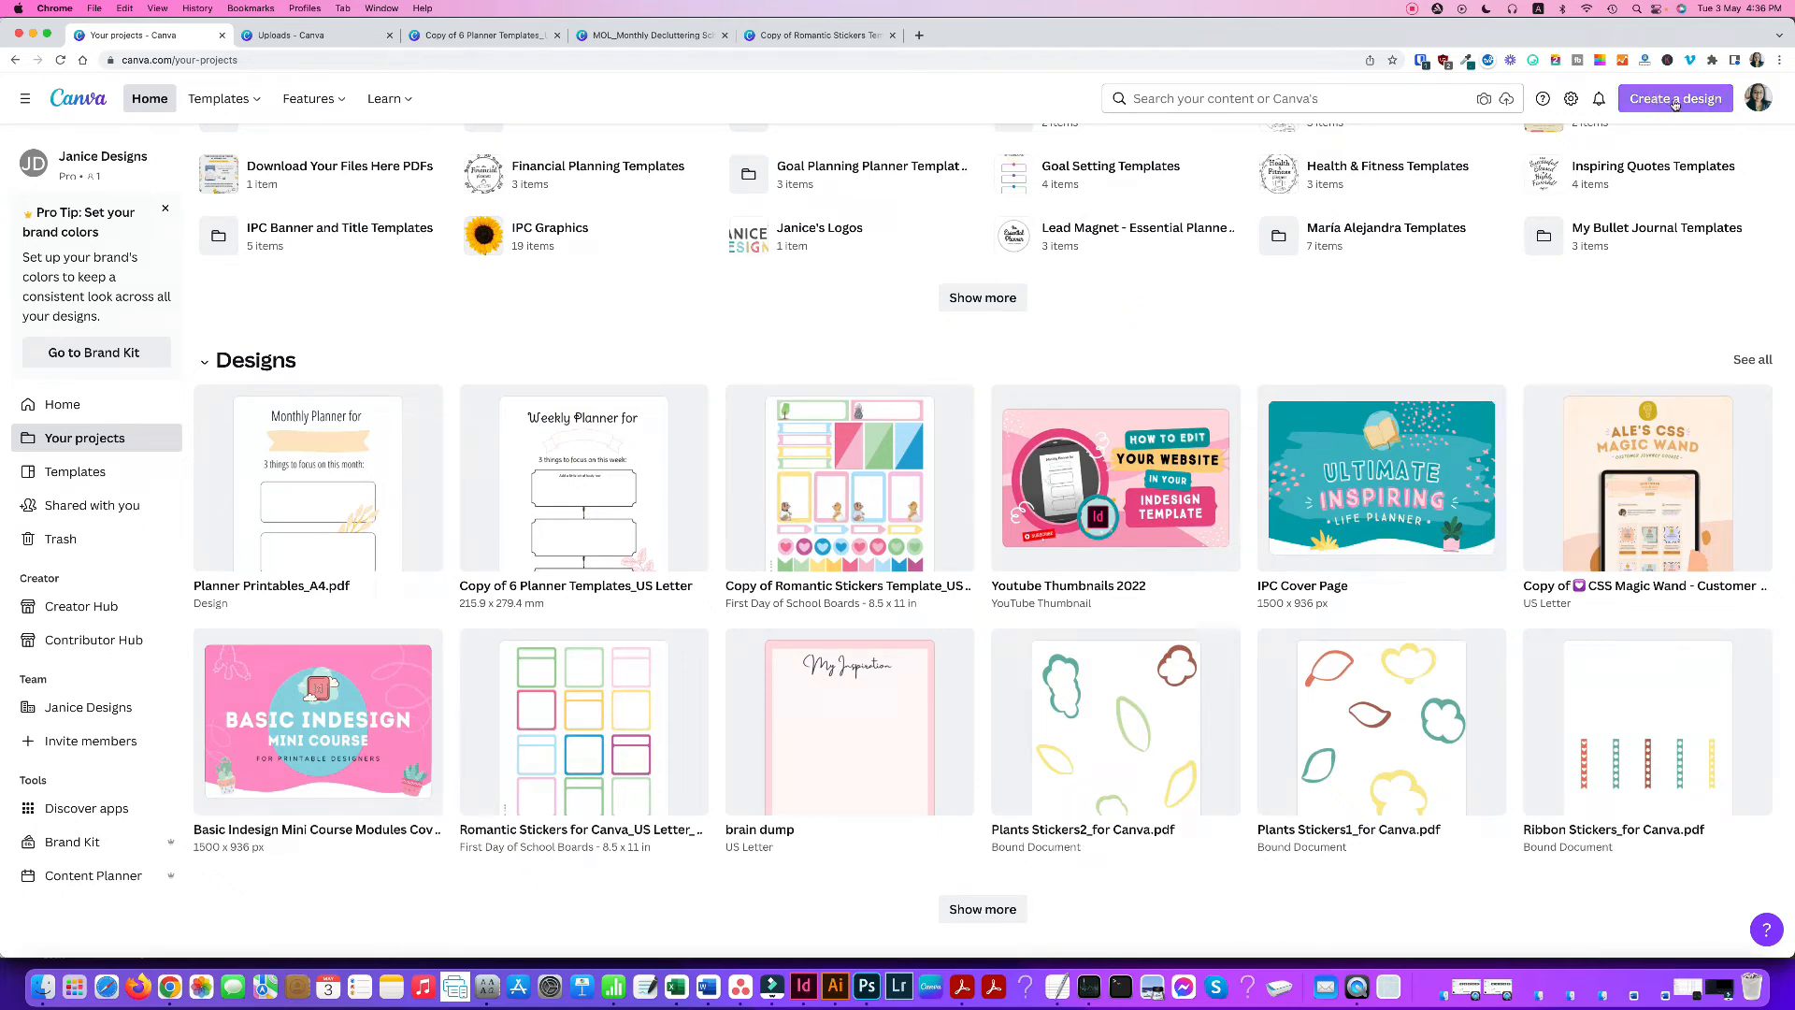
{"action": "mouse_move", "coordinate": [84, 438]}
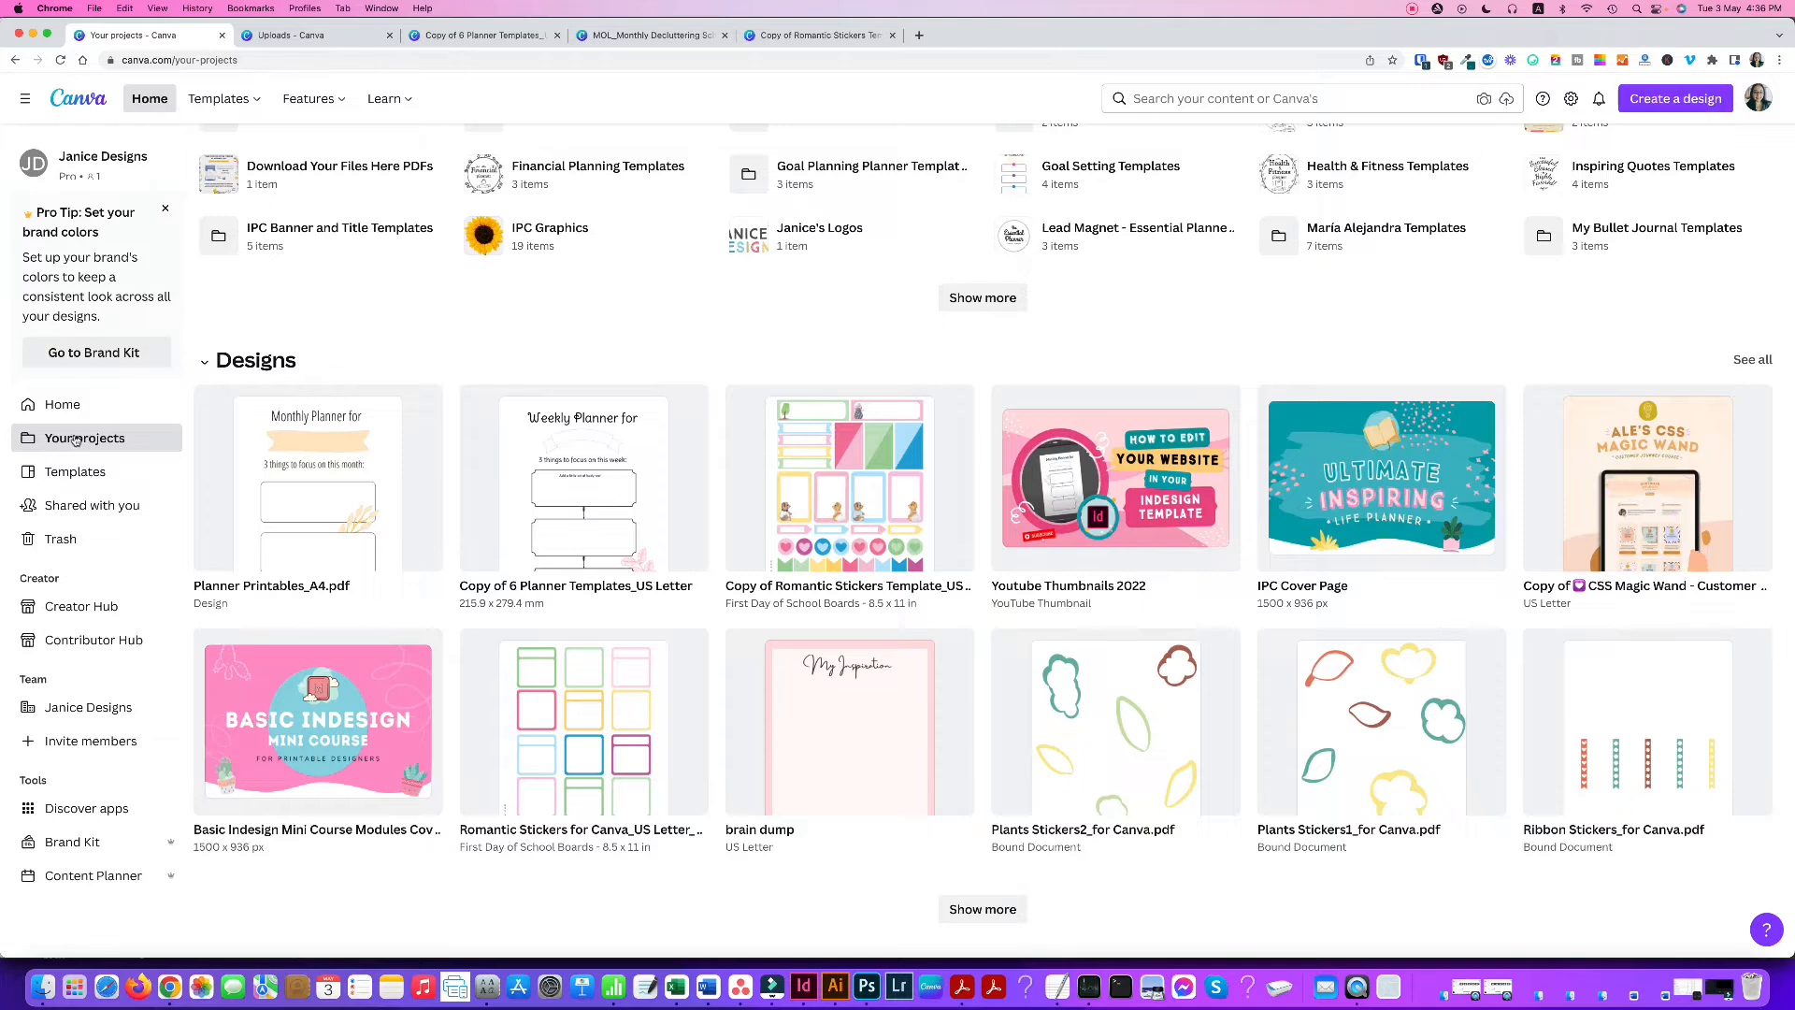
Step: Import Planner Printables_US Letter.pdf via Create a design so it appears beside the A4 design
{"action": "left_click", "coordinate": [1676, 99]}
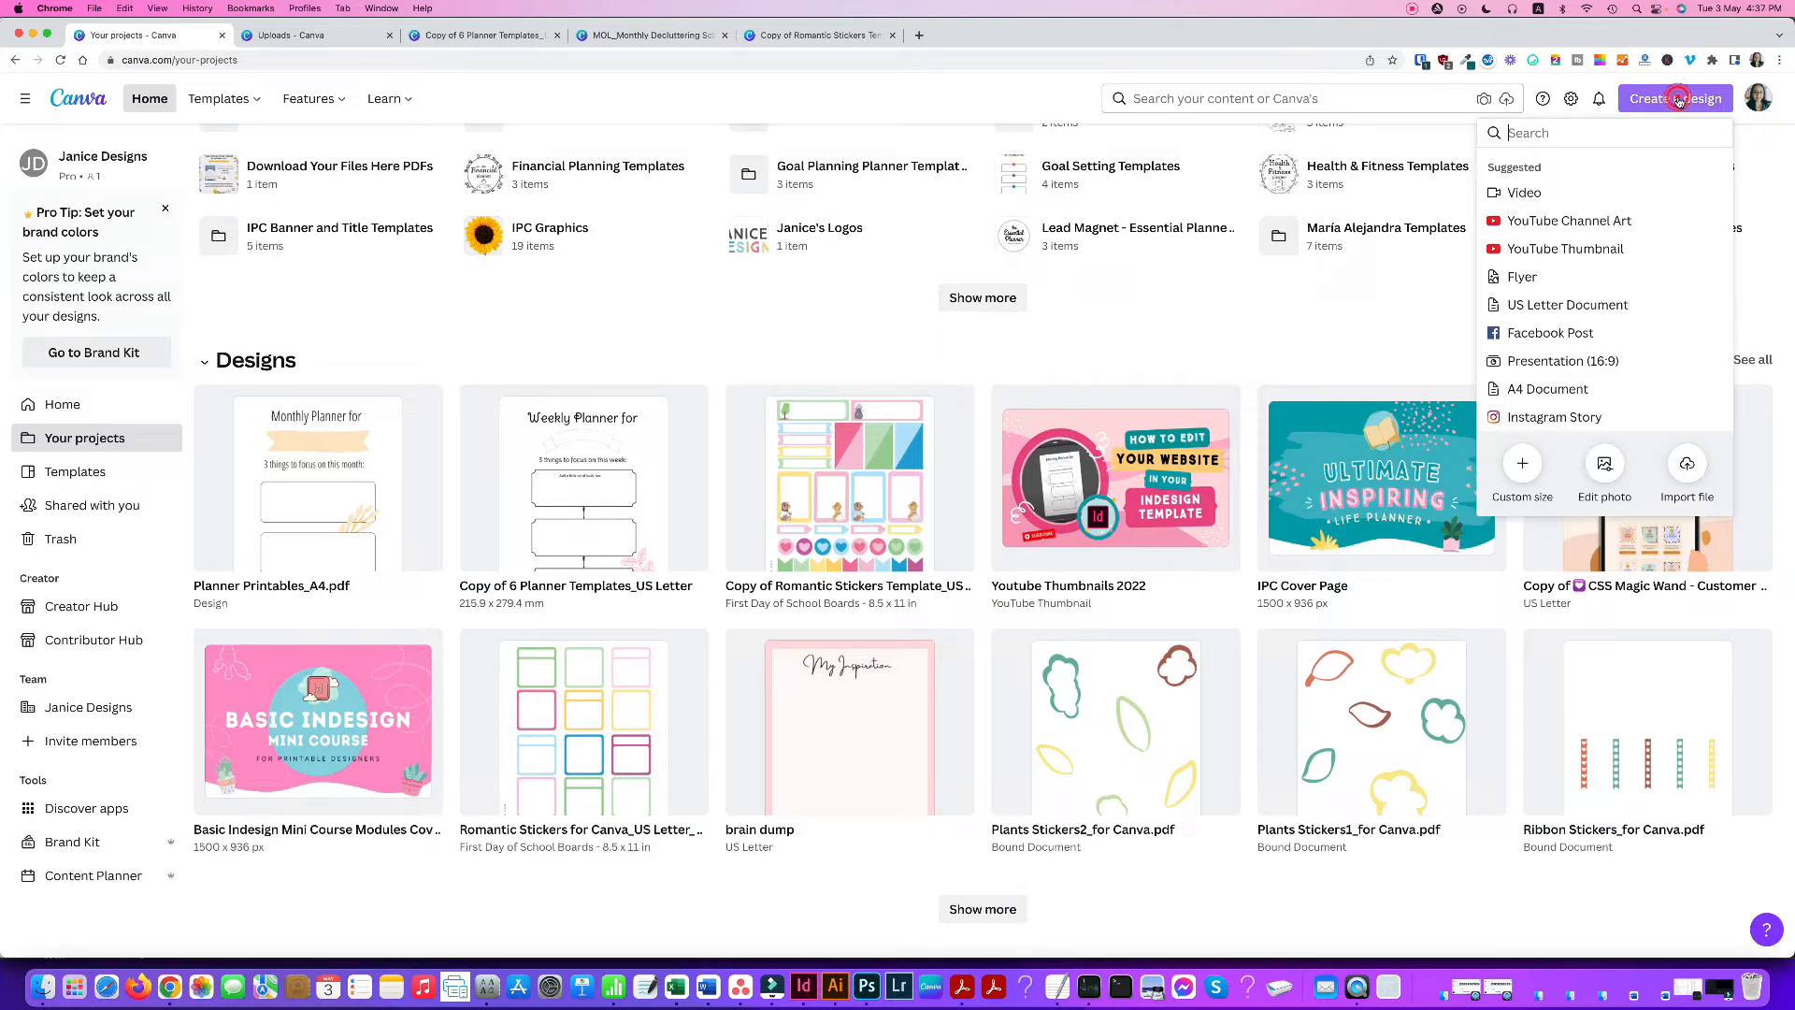
{"action": "mouse_move", "coordinate": [1687, 463]}
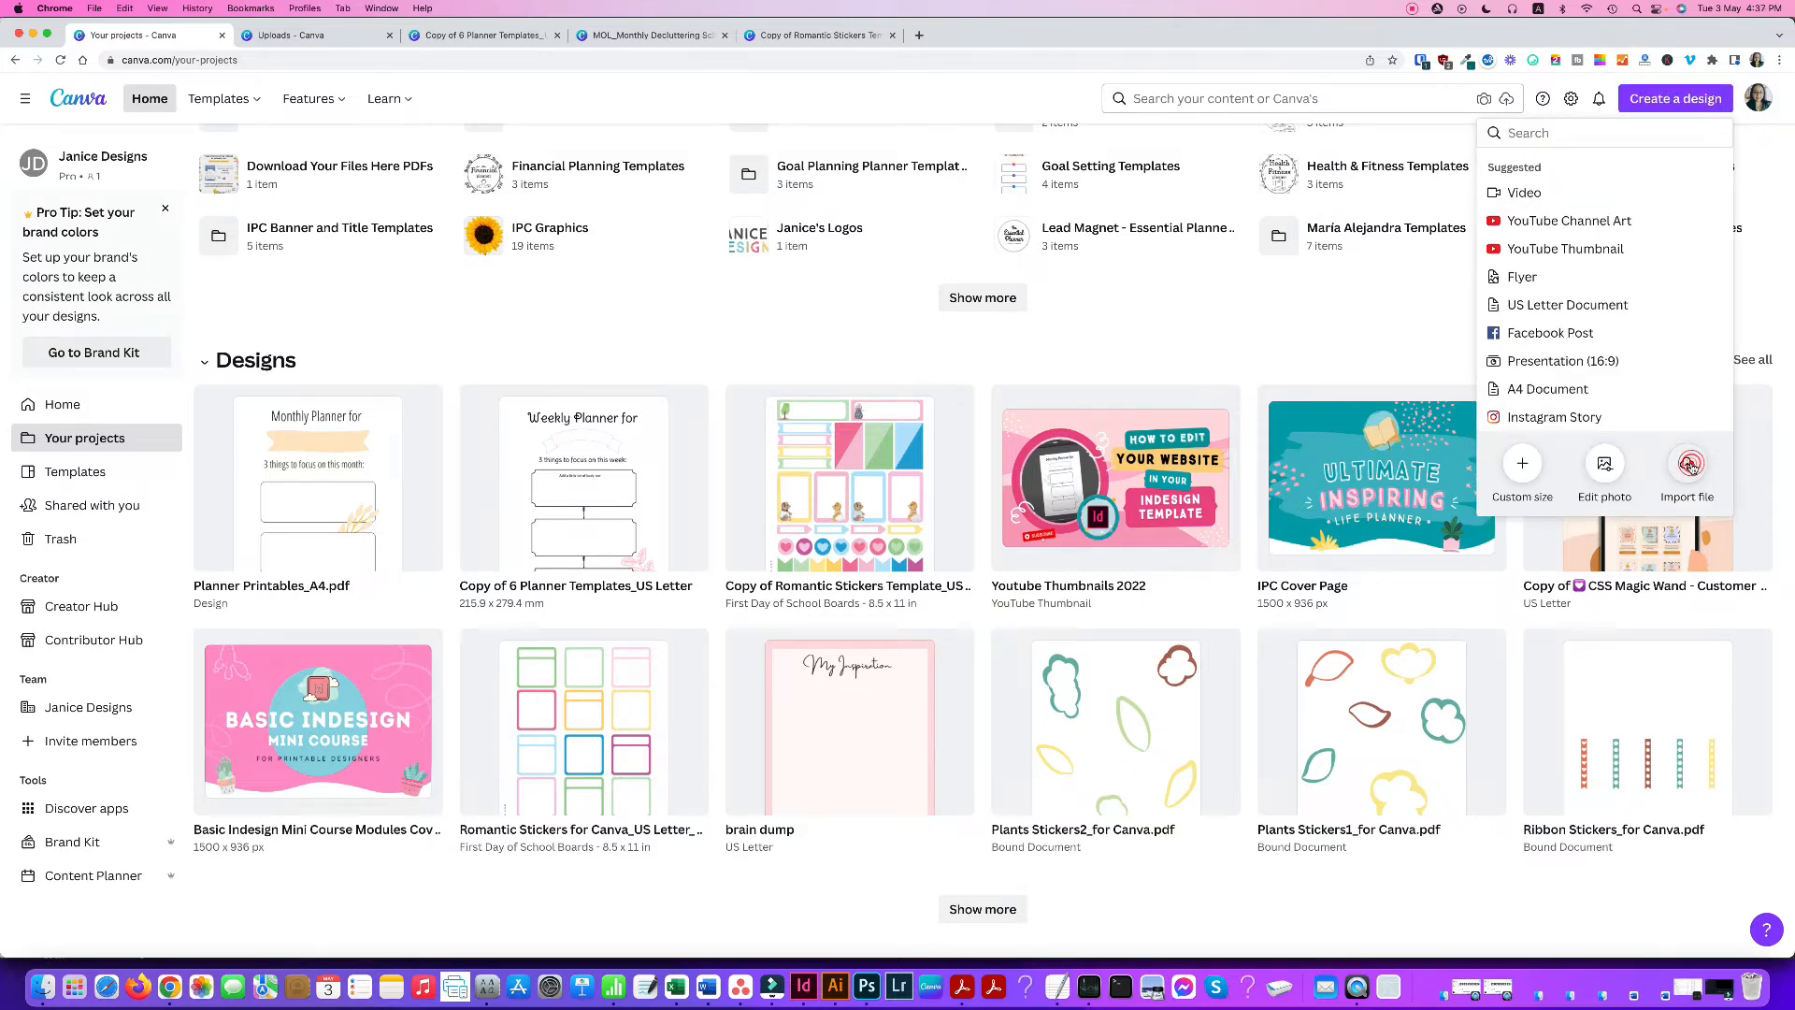
{"action": "left_click", "coordinate": [1687, 469]}
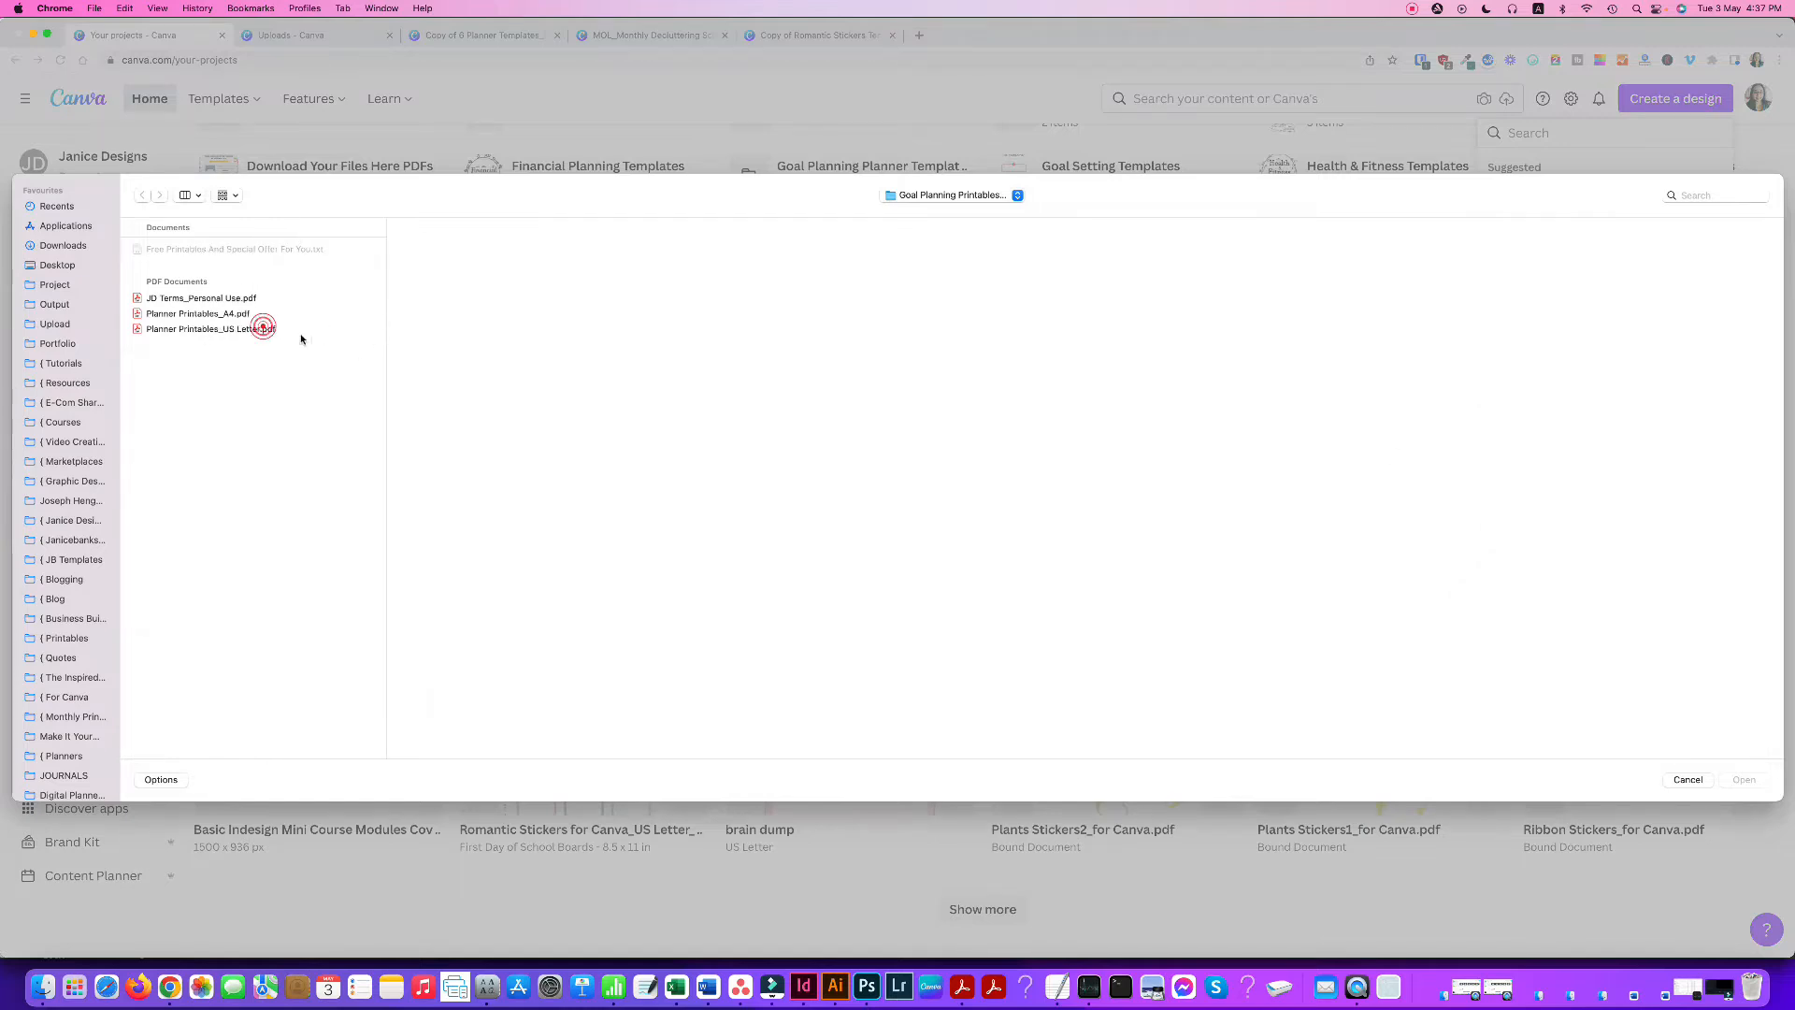
{"action": "left_click", "coordinate": [211, 329]}
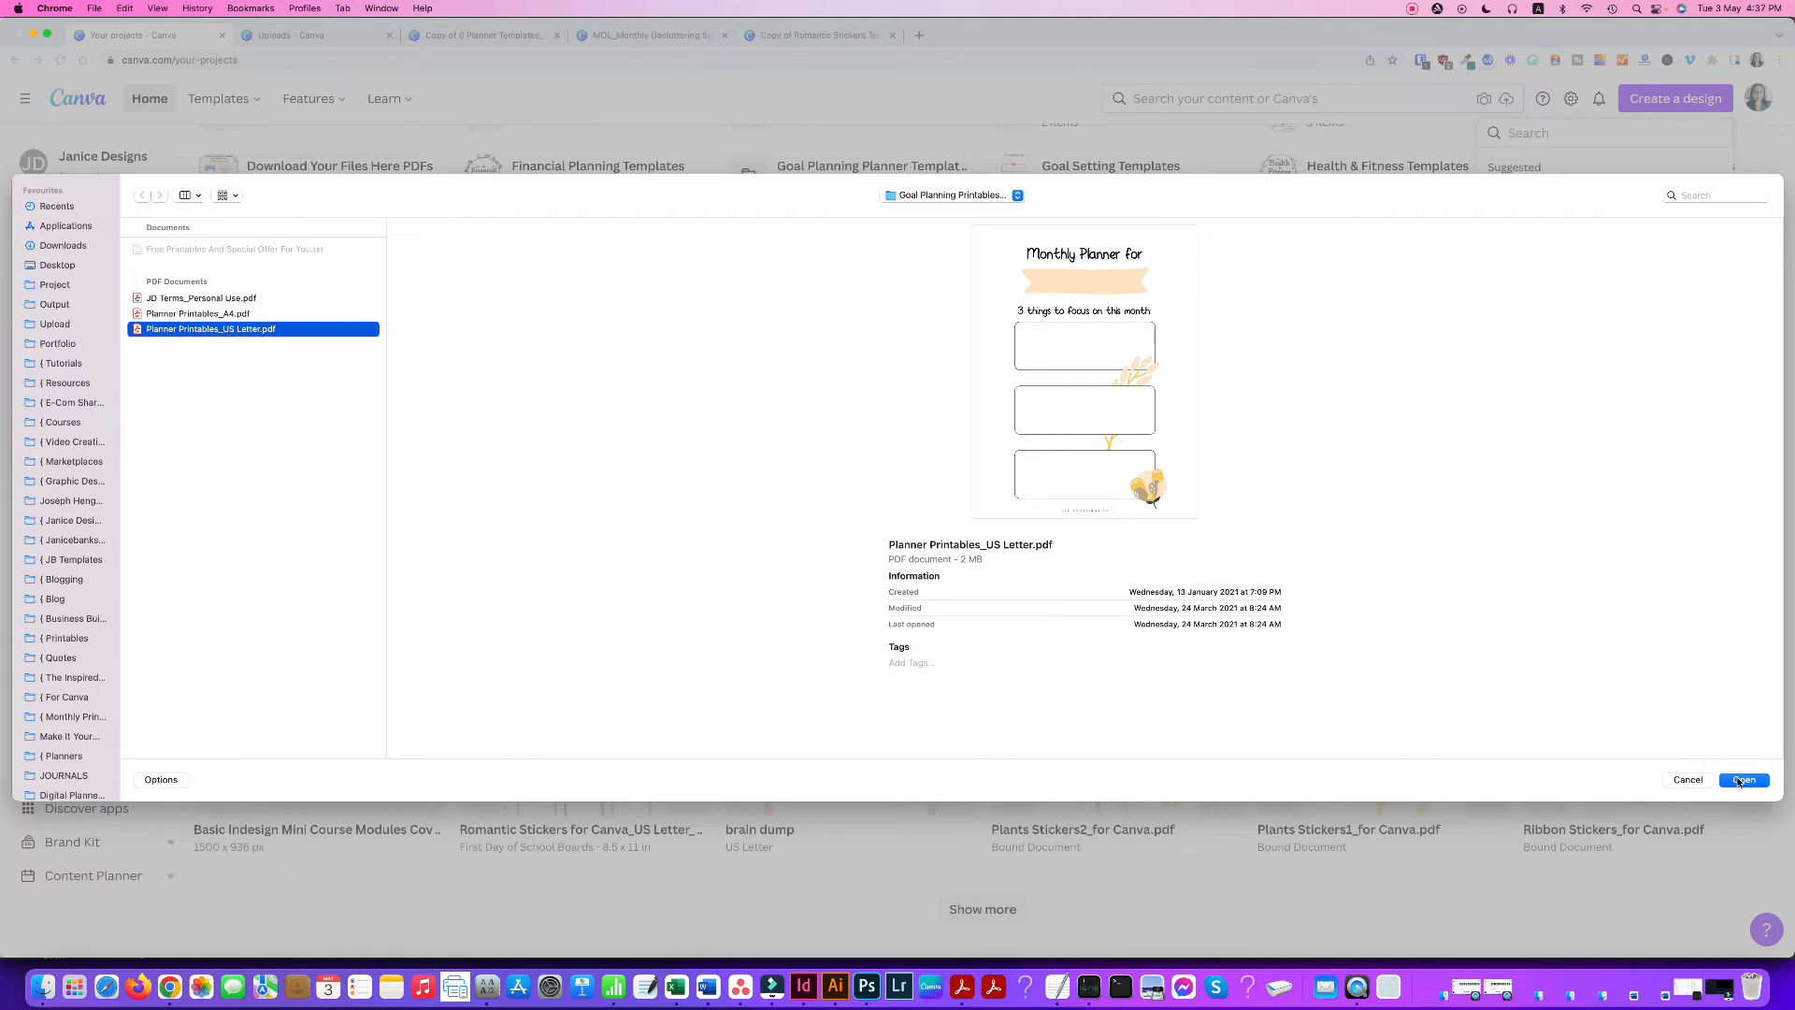
{"action": "left_click", "coordinate": [1741, 780]}
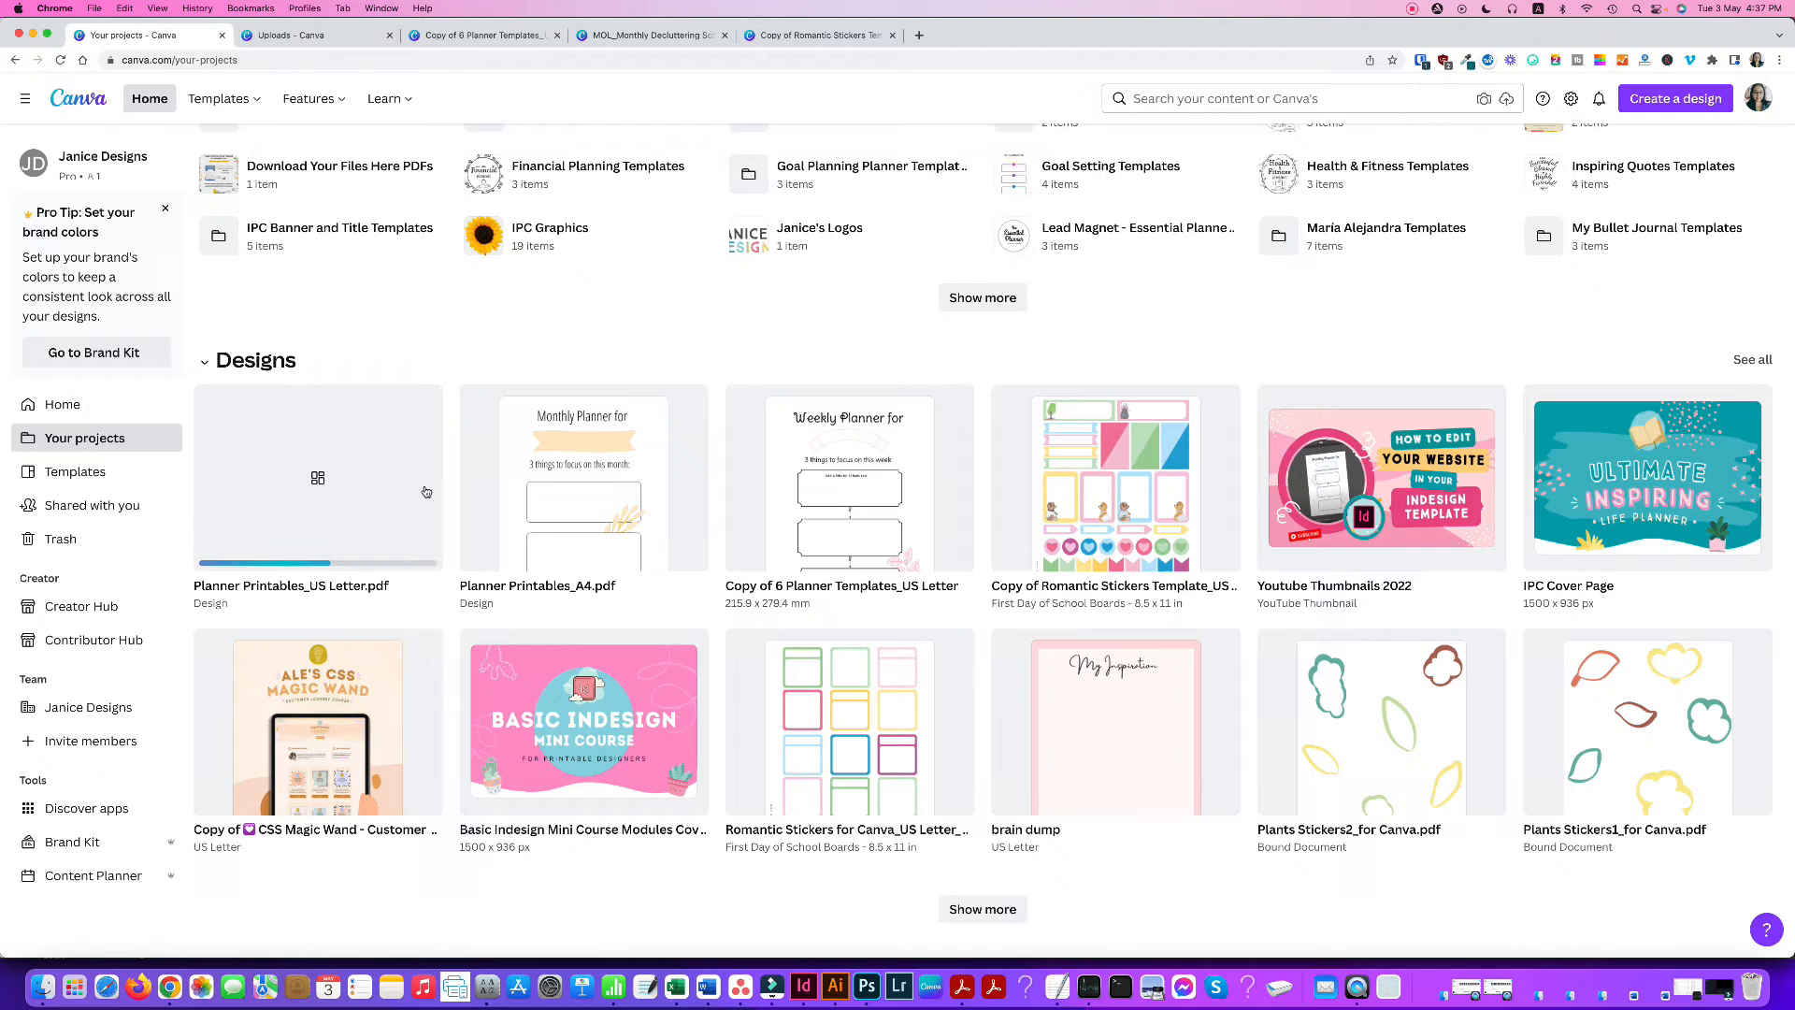
{"action": "scroll", "scroll_direction": "down", "scroll_amount": 3}
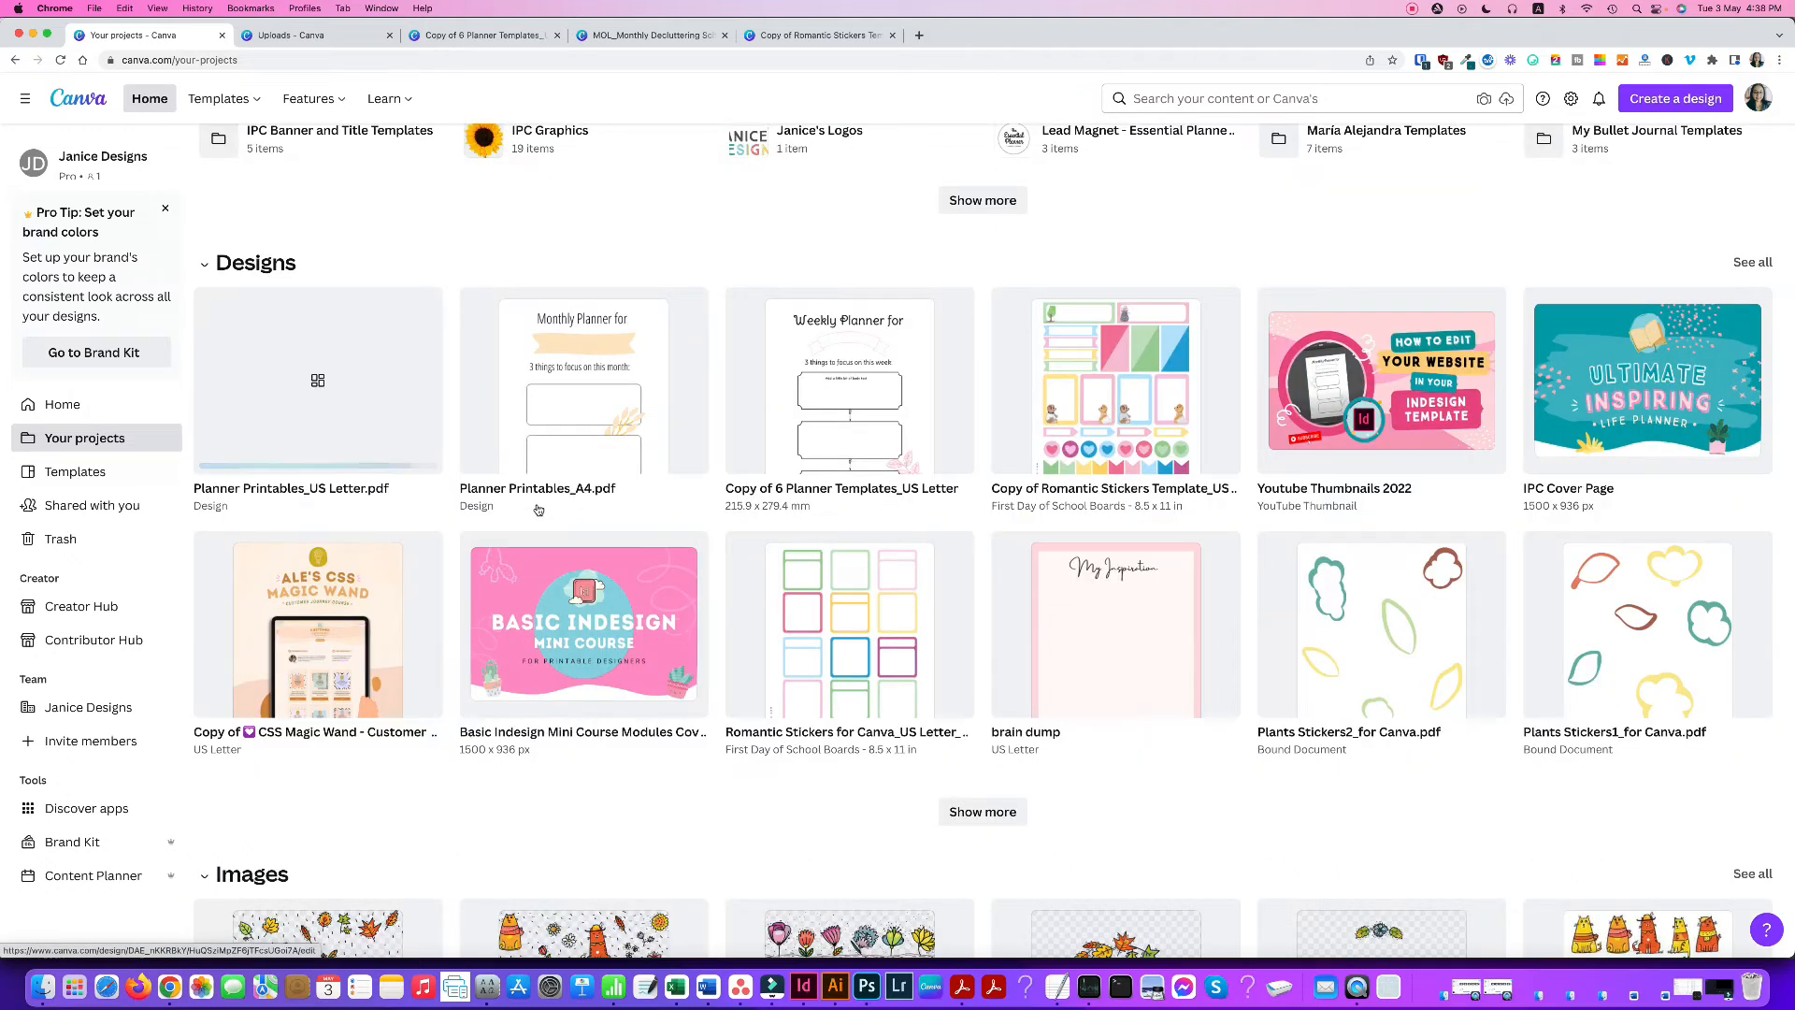
{"action": "scroll", "scroll_direction": "up", "scroll_amount": 3}
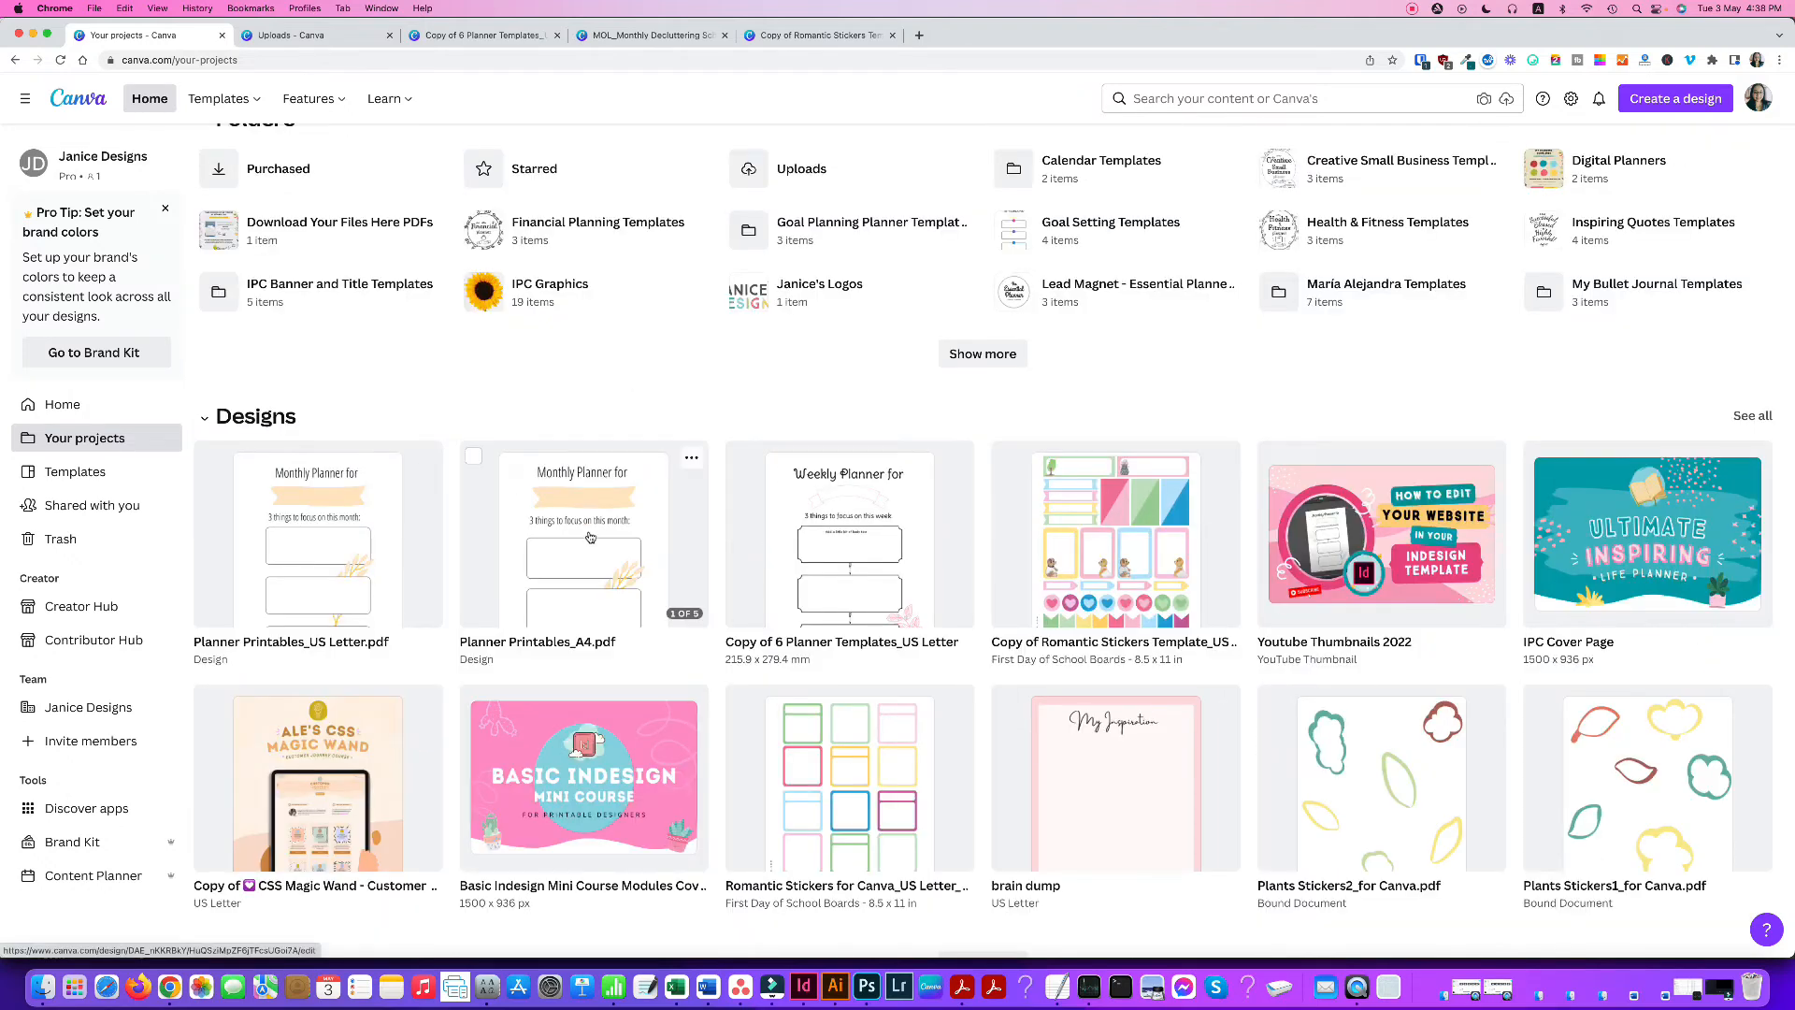